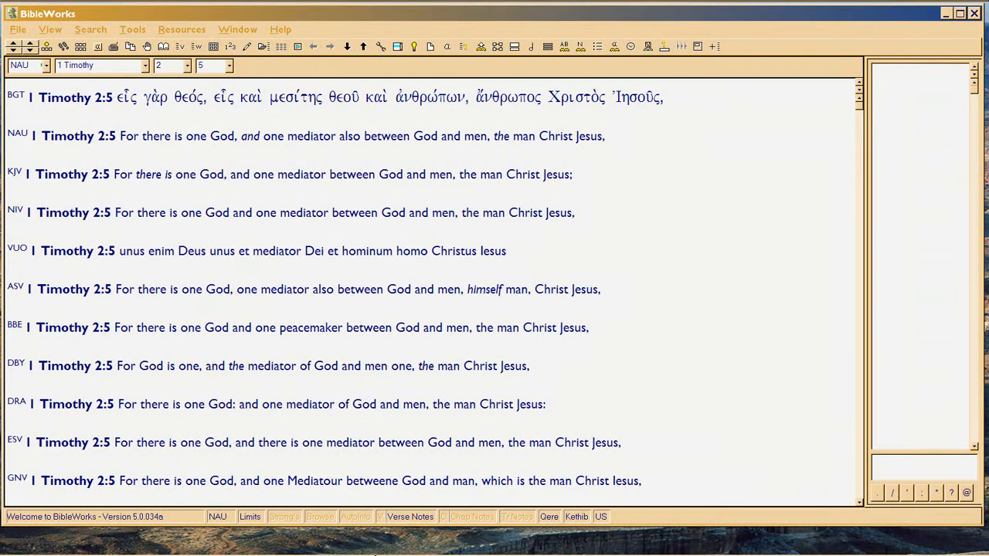
mouse_move(354, 372)
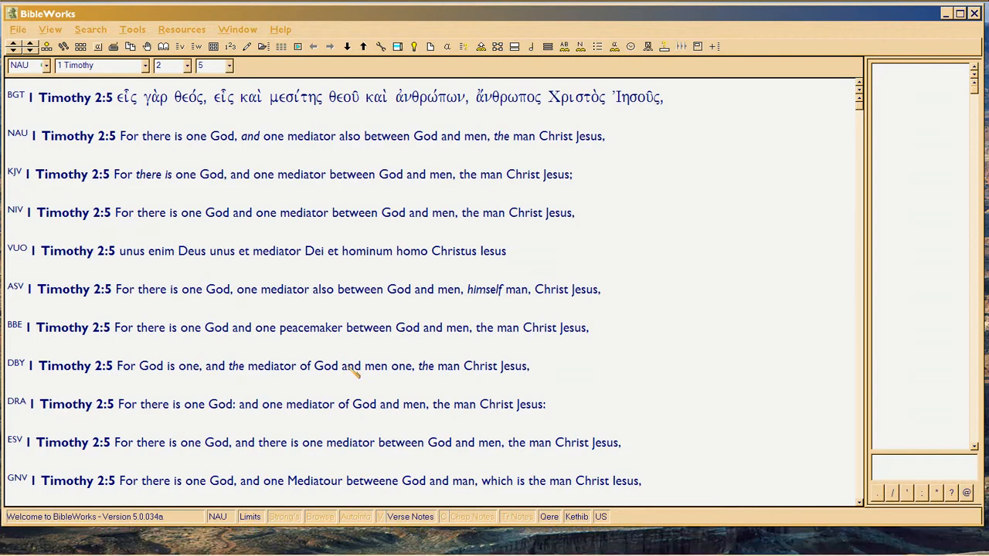
mouse_move(357, 337)
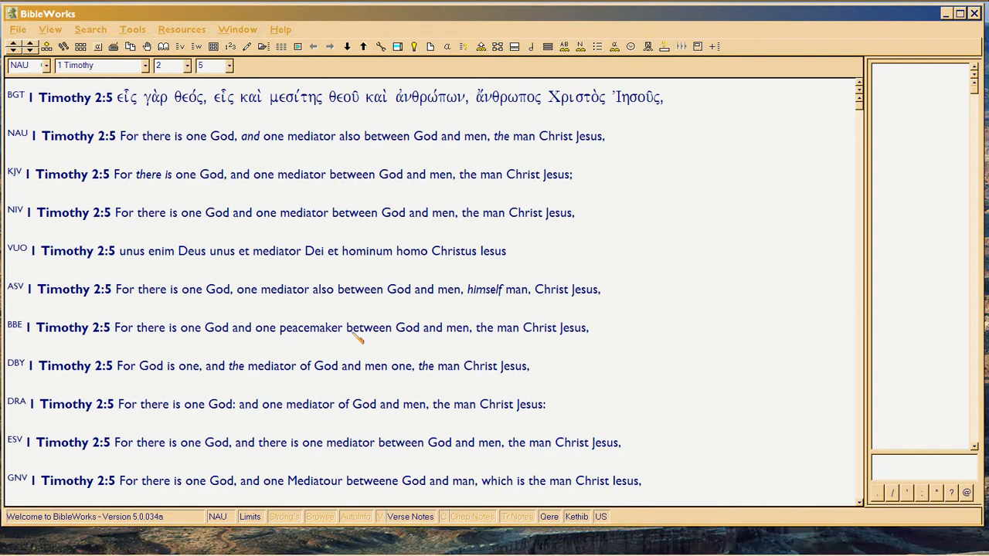
mouse_move(347, 333)
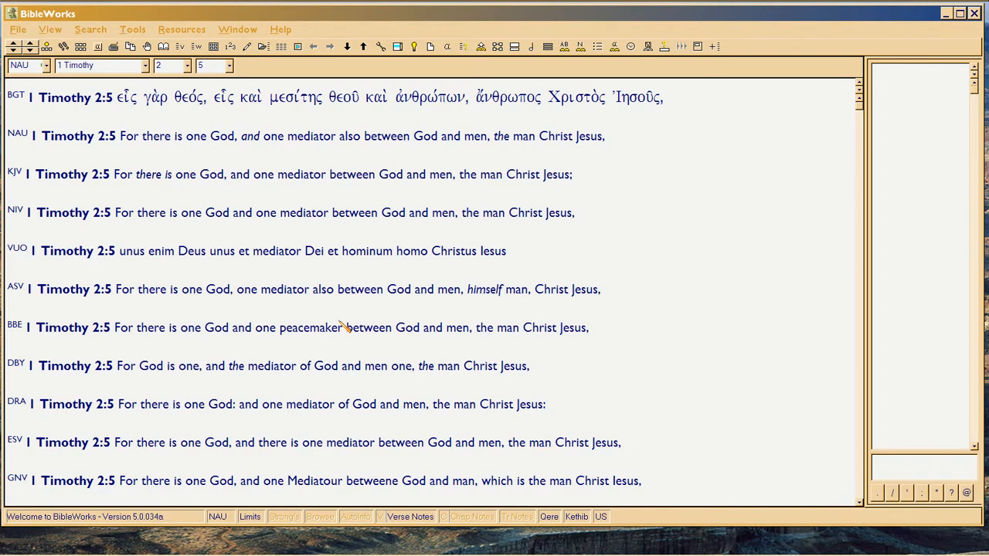
mouse_move(343, 297)
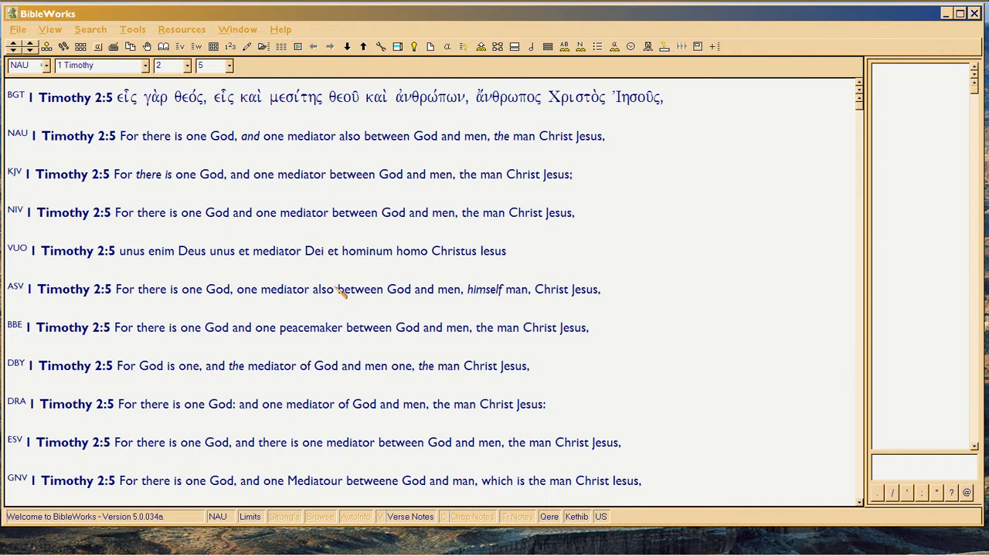
mouse_move(76, 256)
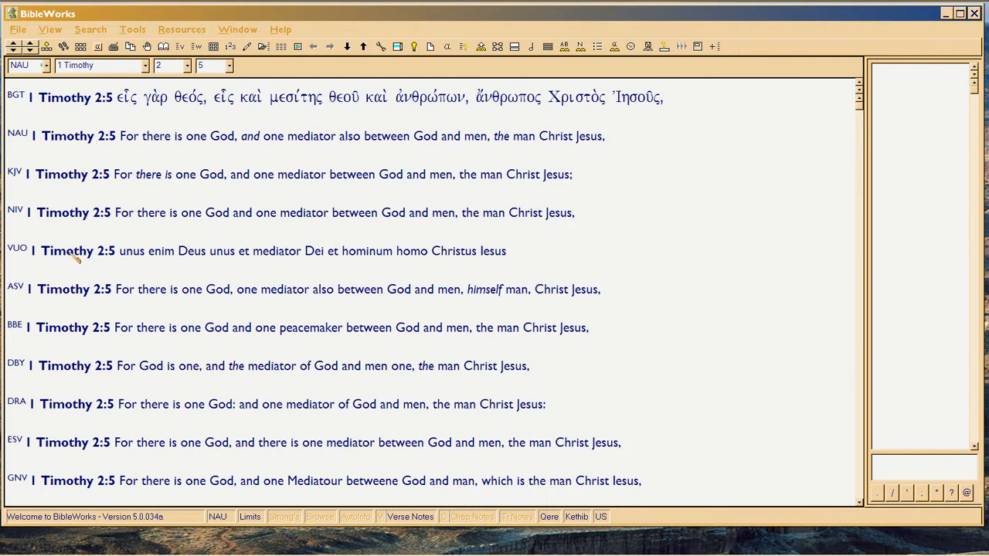
mouse_move(80, 250)
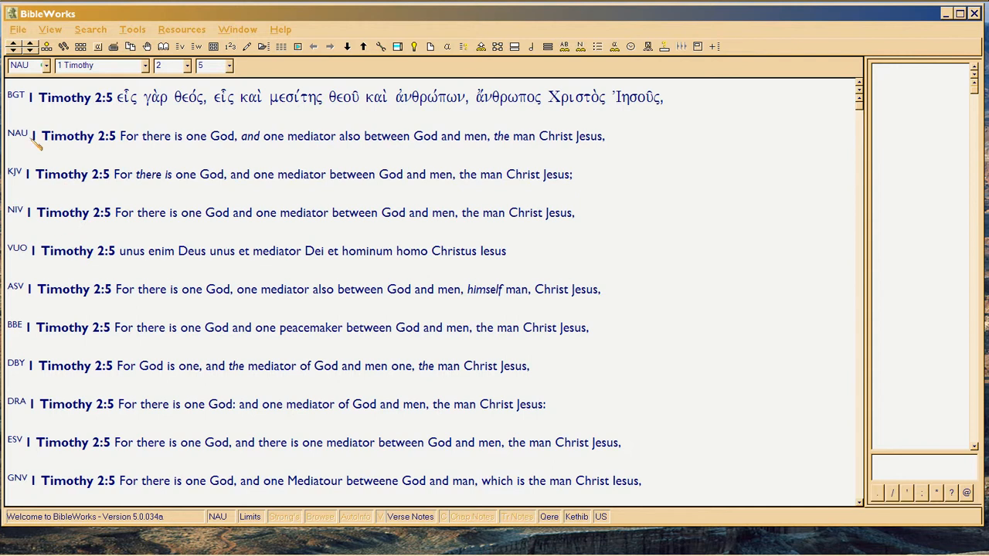
- Navigate the browse window from 1 Timothy 2:5 to Hebrews 11:1 using the book and chapter lists
double_click(73, 136)
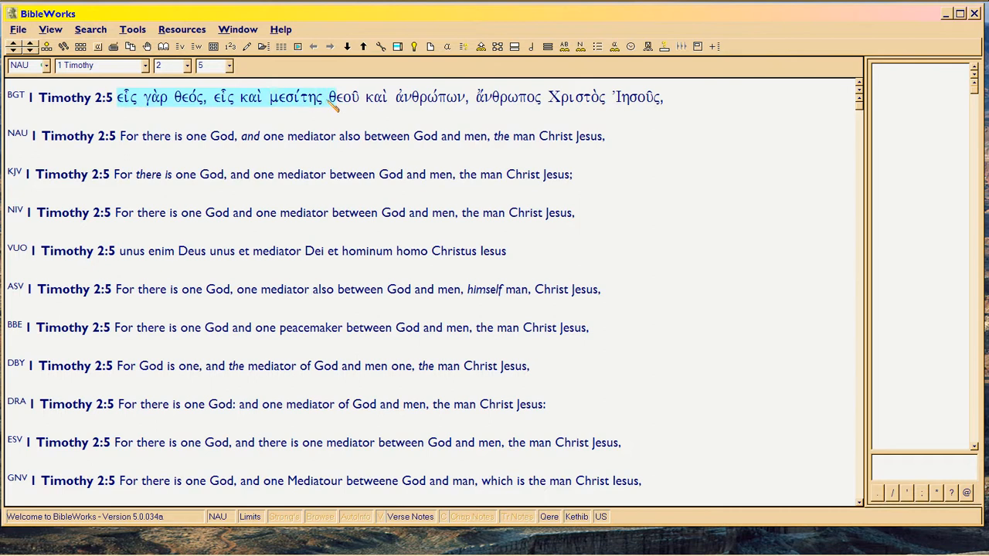
click(340, 97)
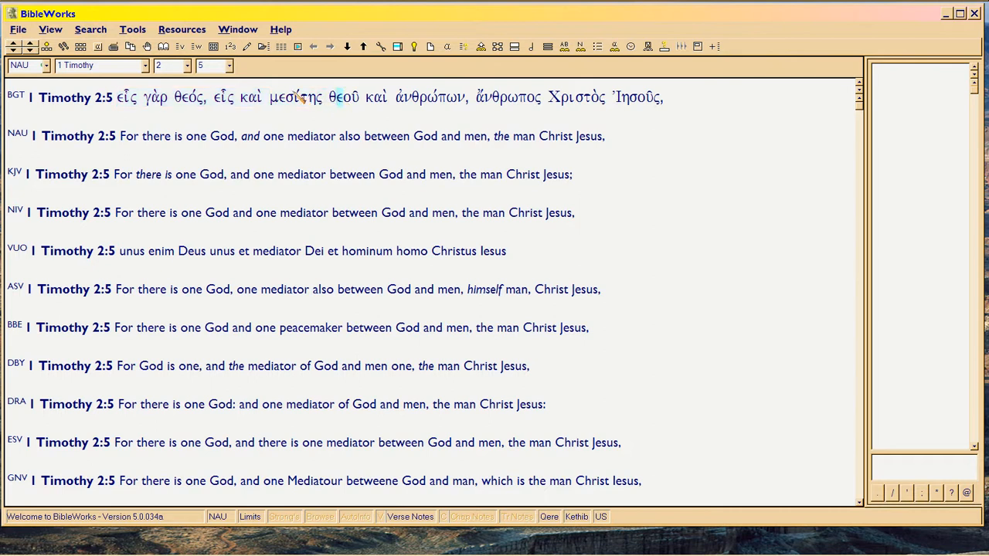
click(142, 65)
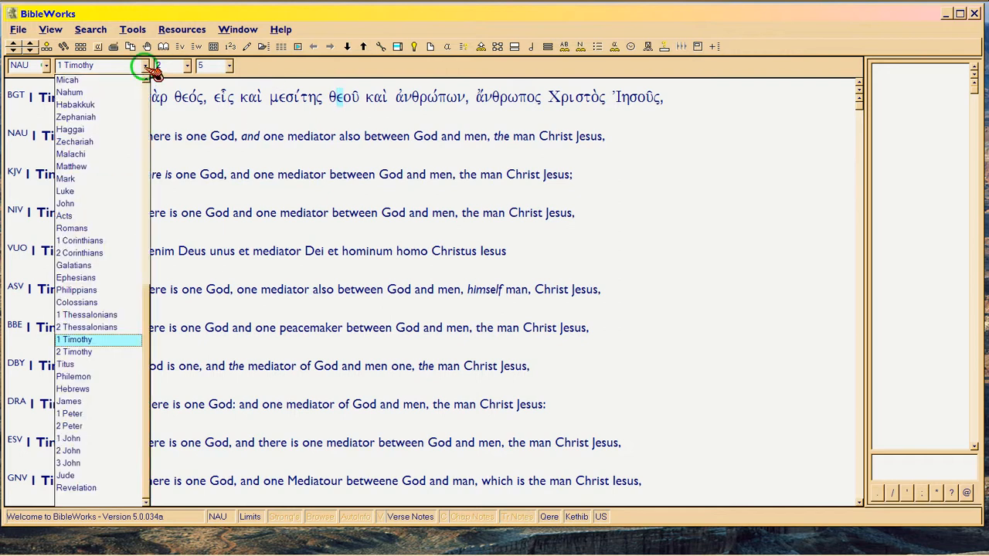
mouse_move(99, 389)
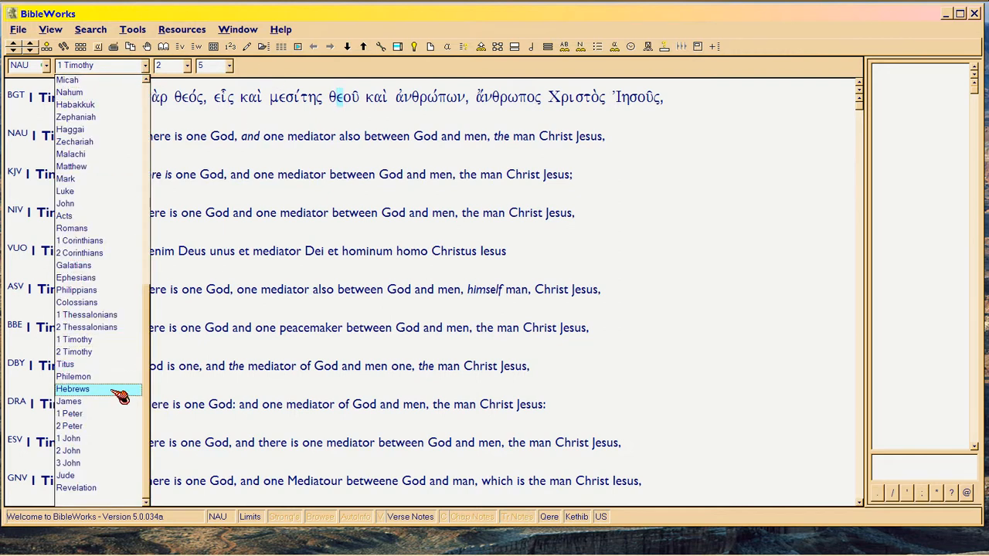
mouse_move(99, 327)
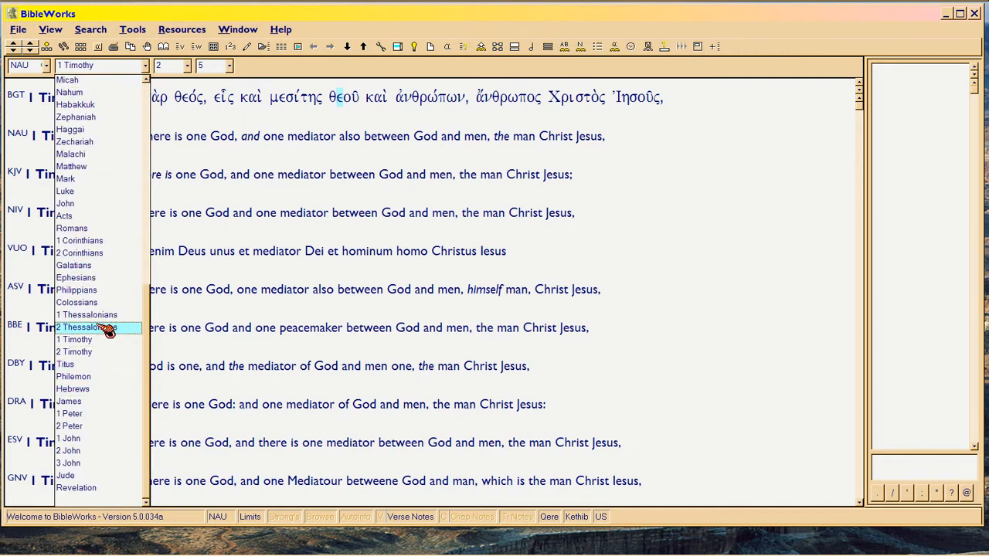
mouse_move(105, 266)
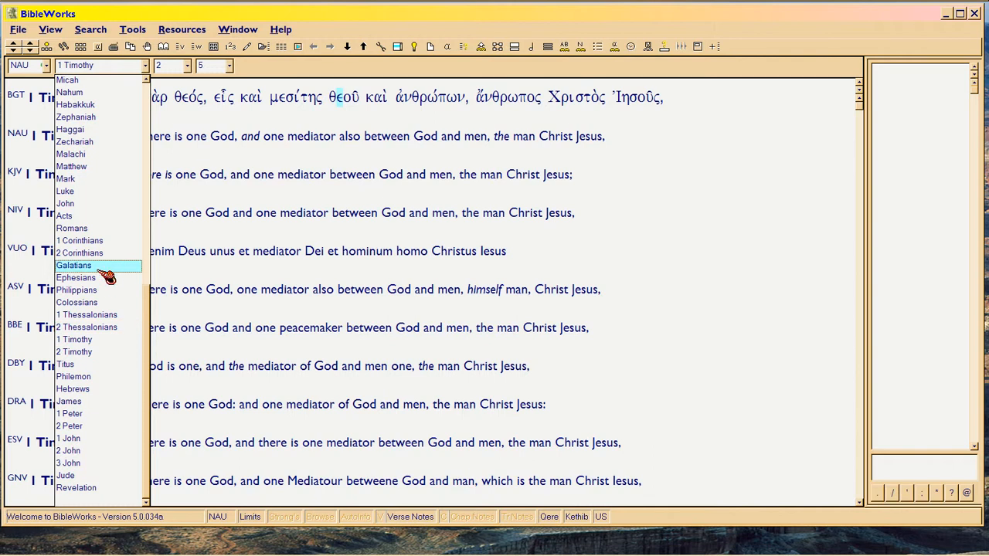
mouse_move(72, 389)
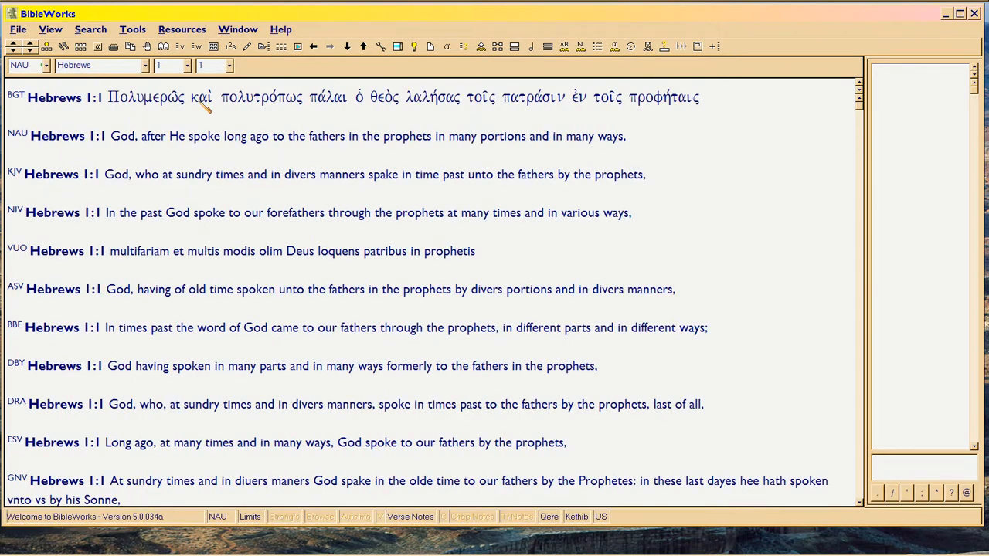
click(185, 65)
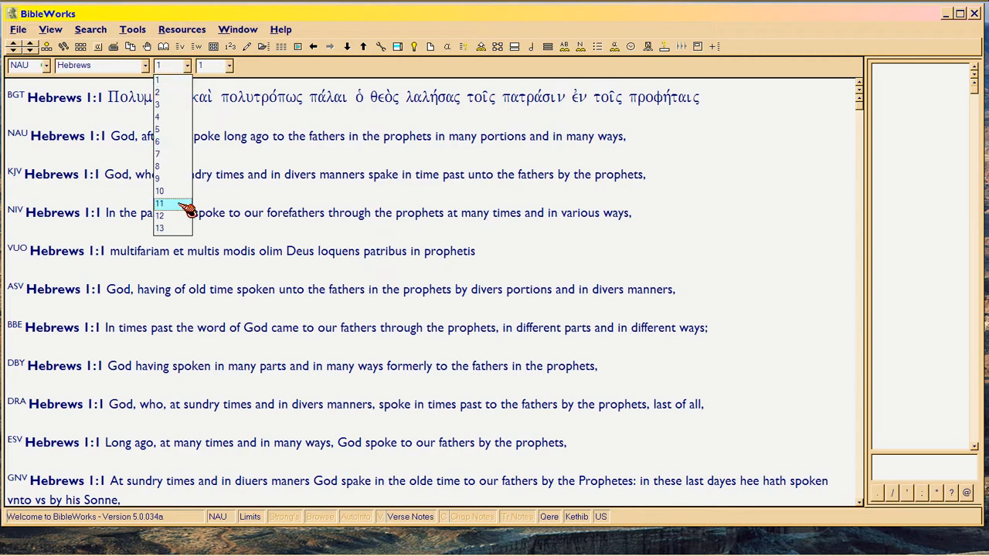
click(158, 204)
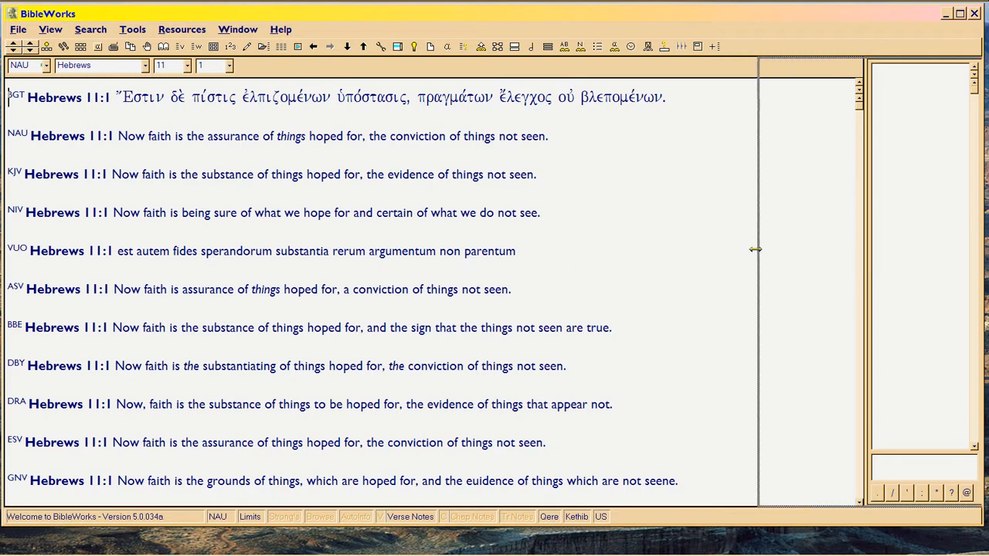
- Widen the verse display area by dragging the pane divider slightly to the right
drag(755, 249, 765, 249)
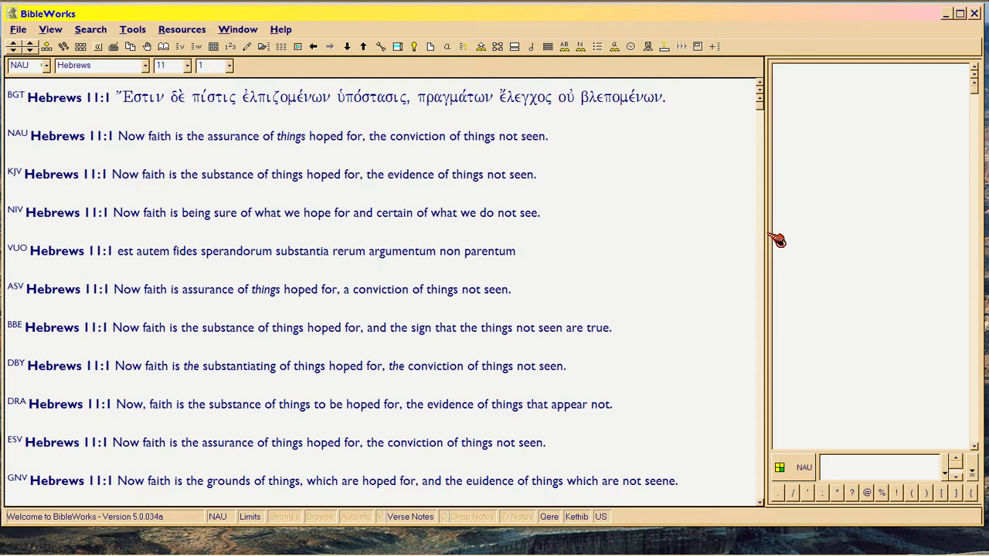
mouse_move(781, 238)
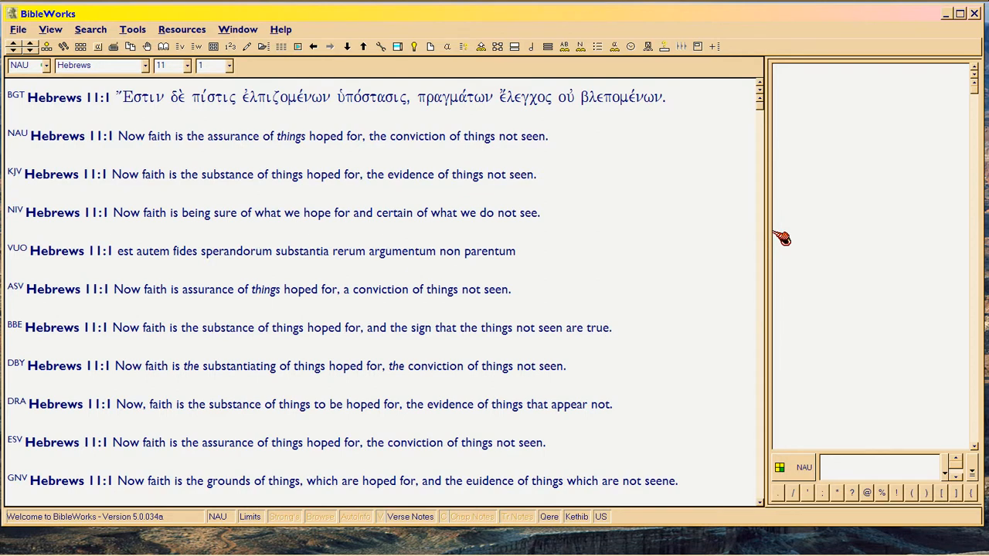
mouse_move(884, 229)
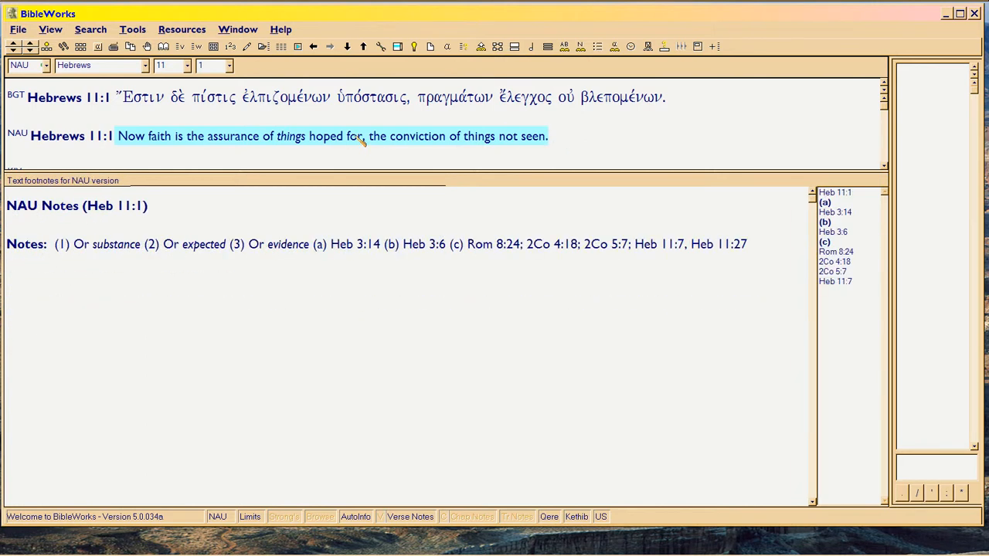
- Show the parsing and lexicon entries for ἐλπιζομένων, Ἔστιν and δέ in the Analysis pane
click(288, 95)
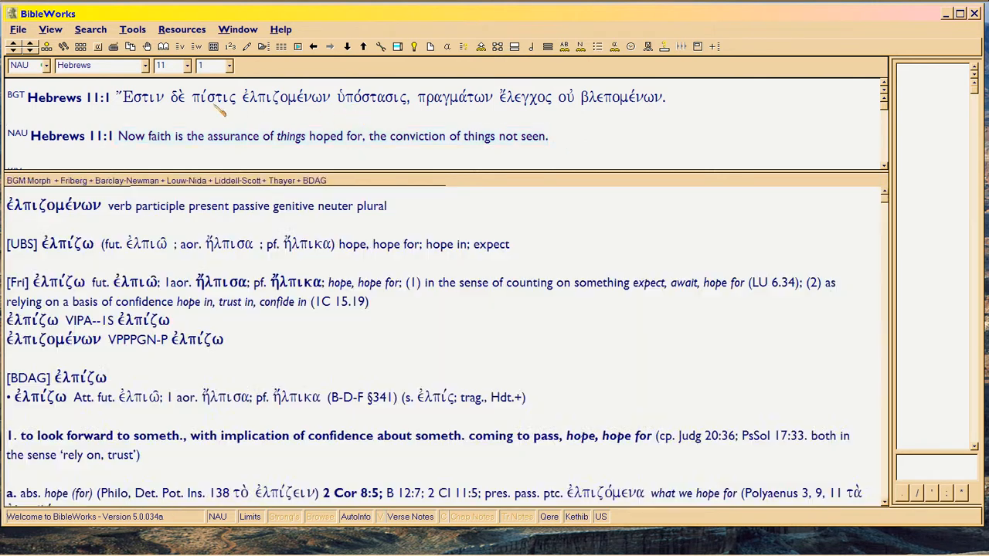
click(116, 96)
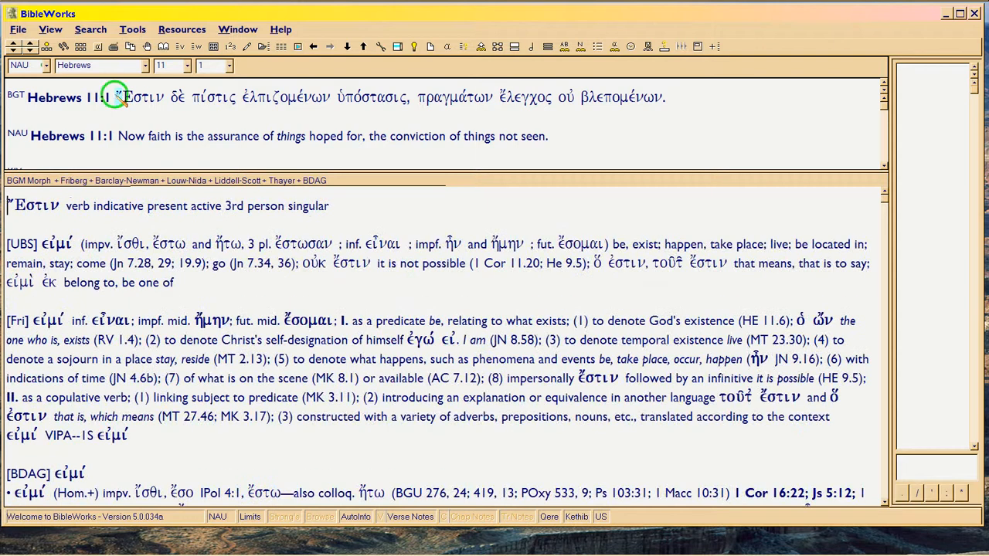
click(176, 97)
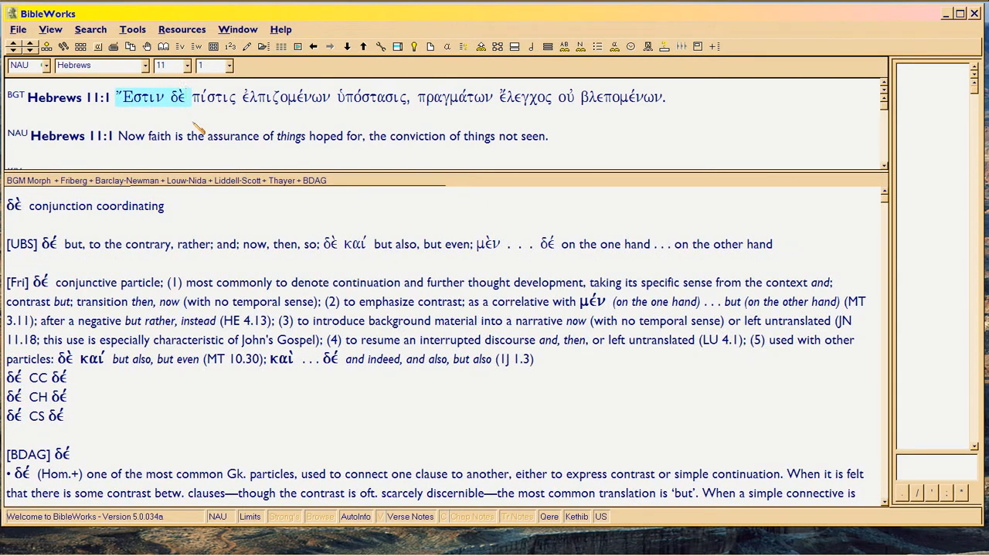
mouse_move(209, 124)
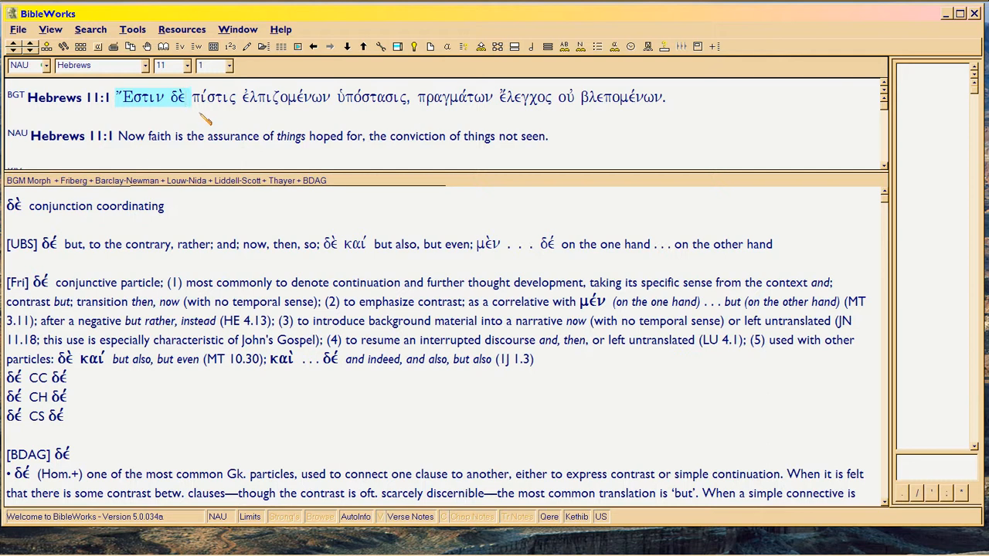
- Cycle the analysis through πίστις, Ἔστιν and δέ, finishing on ἐλπιζομένων as a present passive participle
click(213, 96)
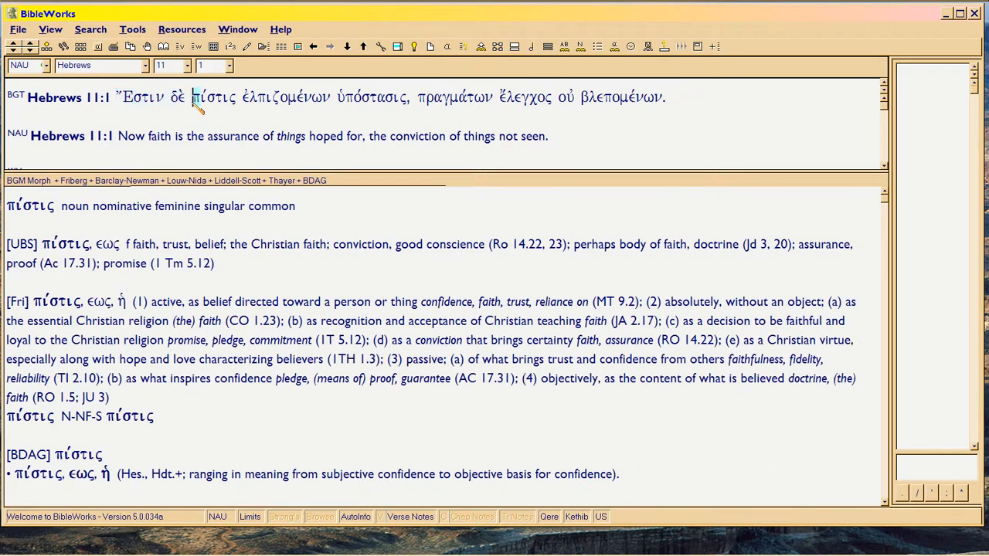
click(142, 96)
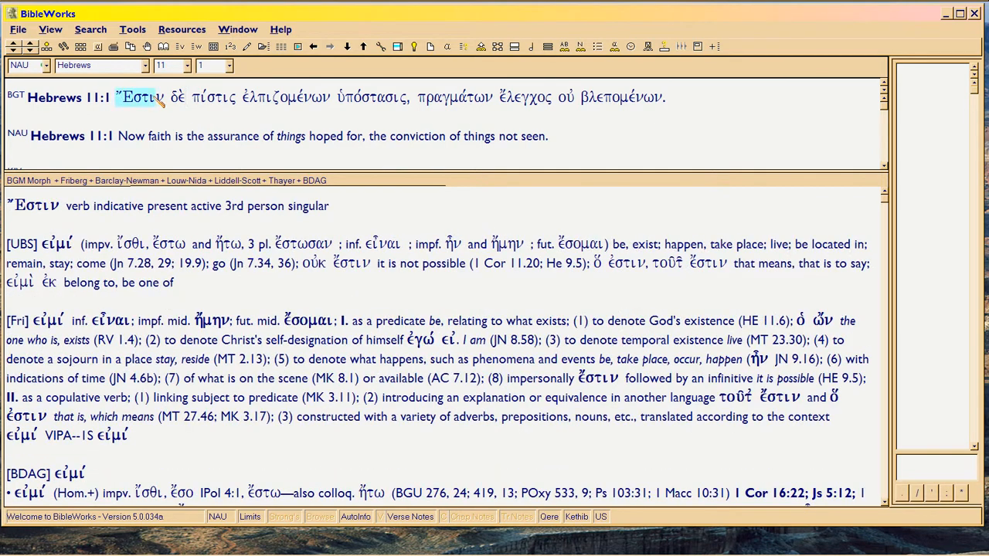
click(178, 96)
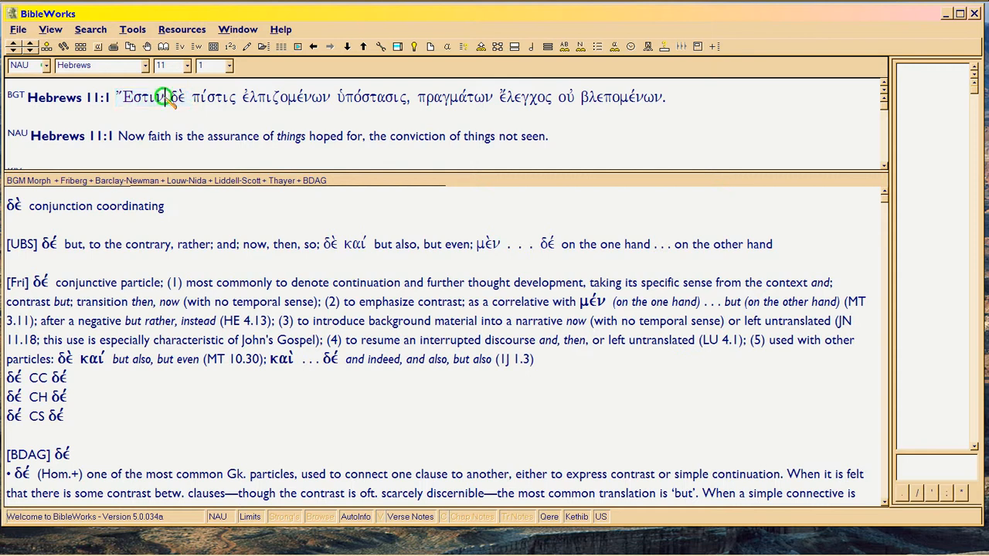
click(178, 95)
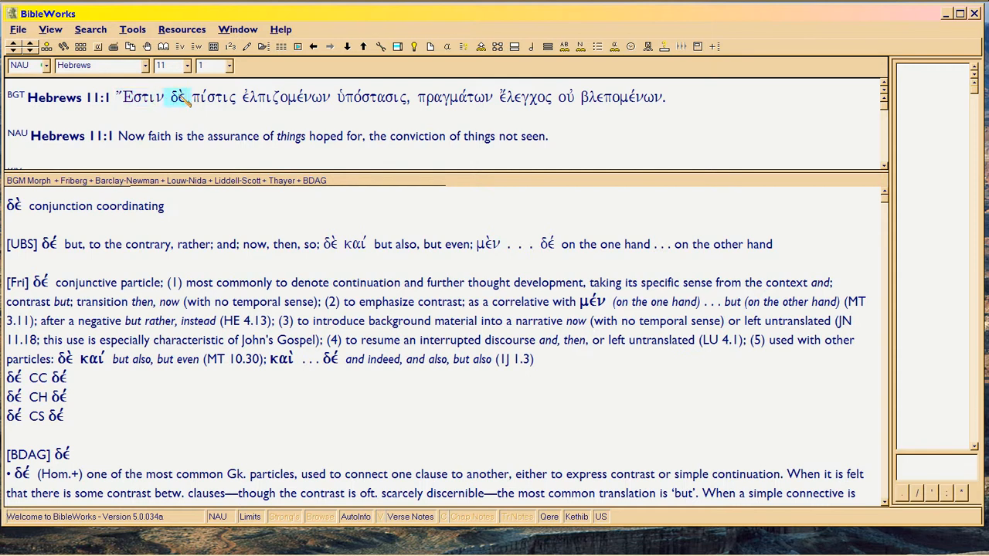
click(141, 96)
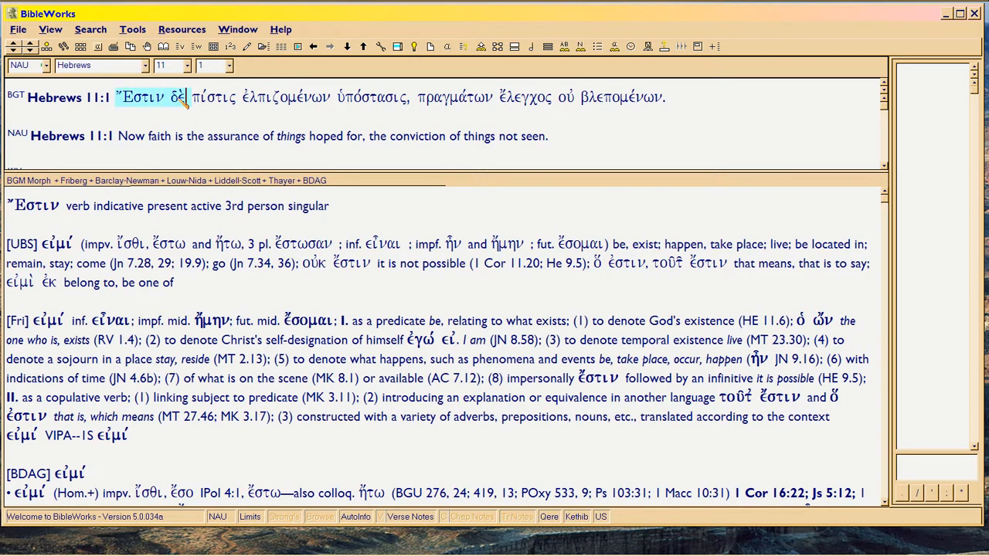
click(213, 96)
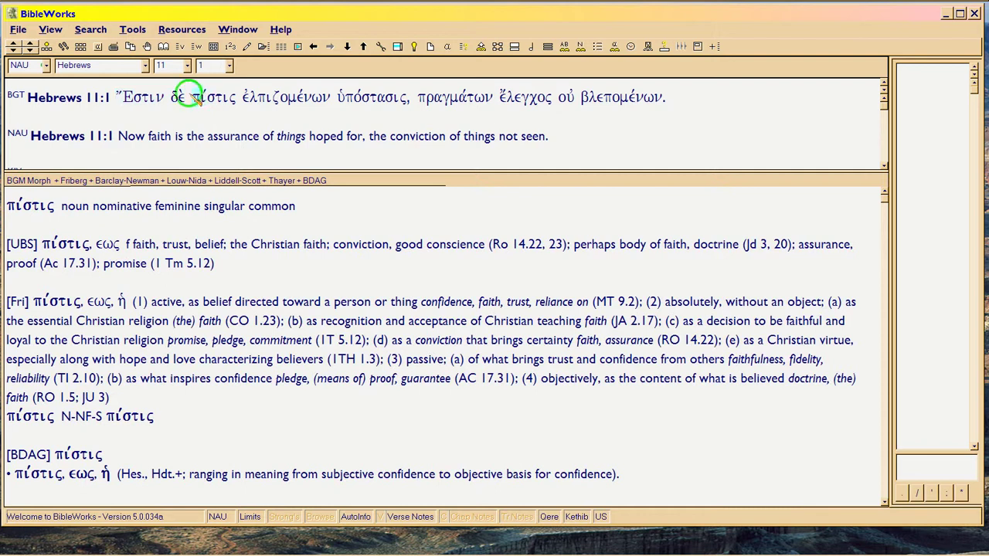
click(285, 95)
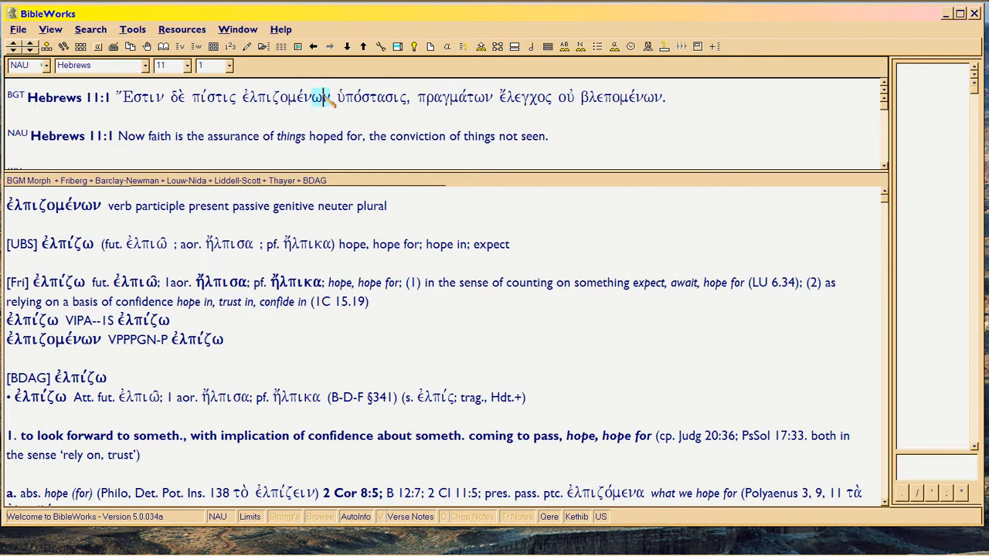
mouse_move(317, 101)
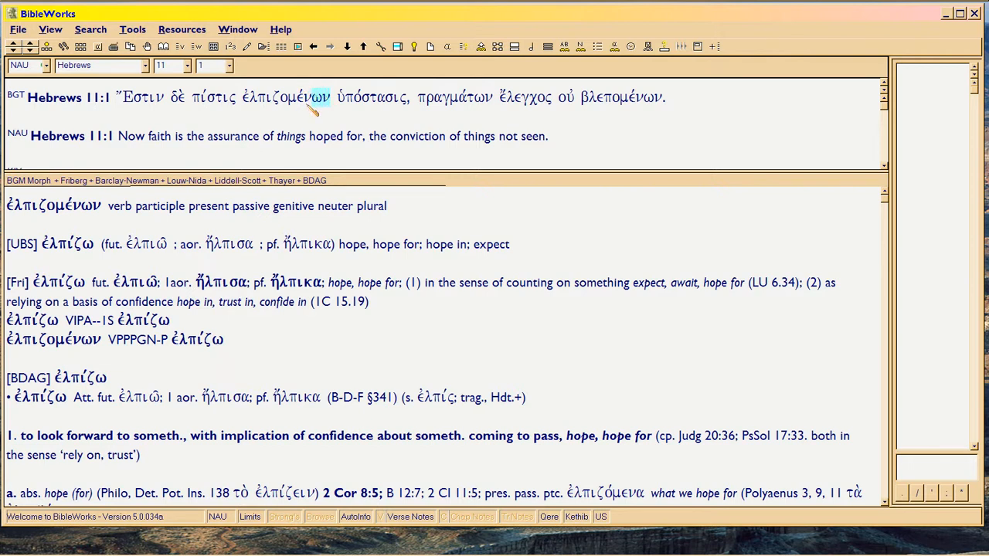
mouse_move(247, 105)
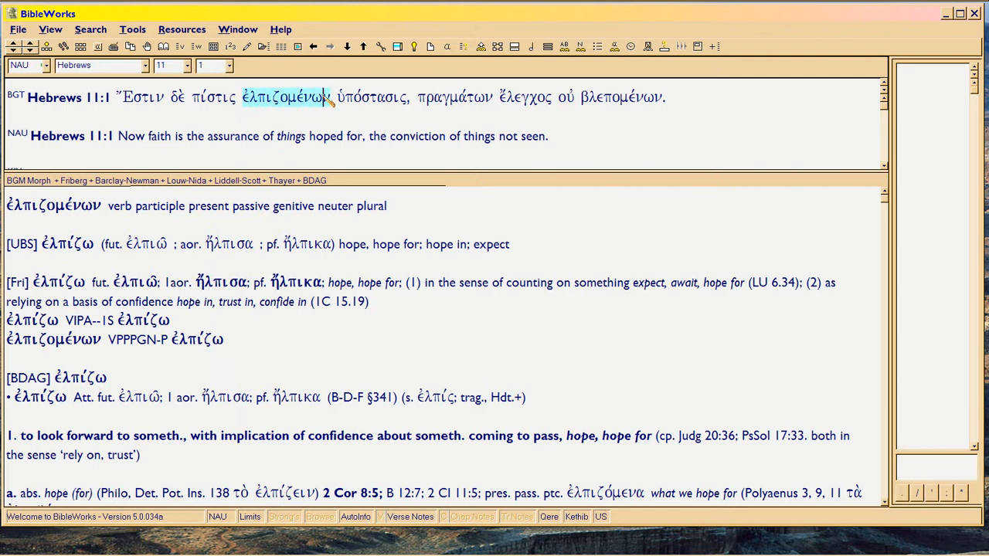
- Alternate the analysis between πίστις and ἐλπιζομένων, comparing their UBS, Friberg and BDAG entries, ending on πίστις
click(213, 97)
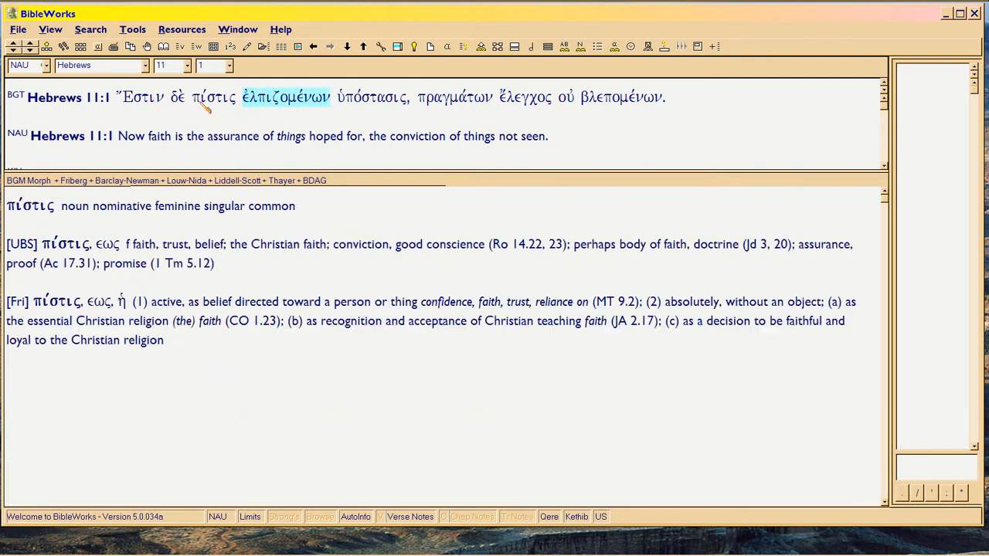
click(213, 95)
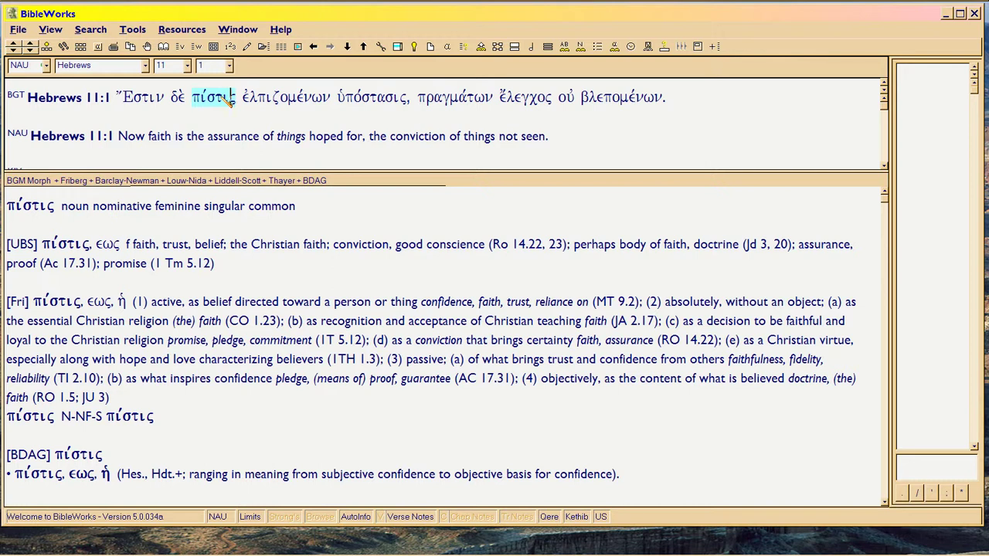
click(286, 95)
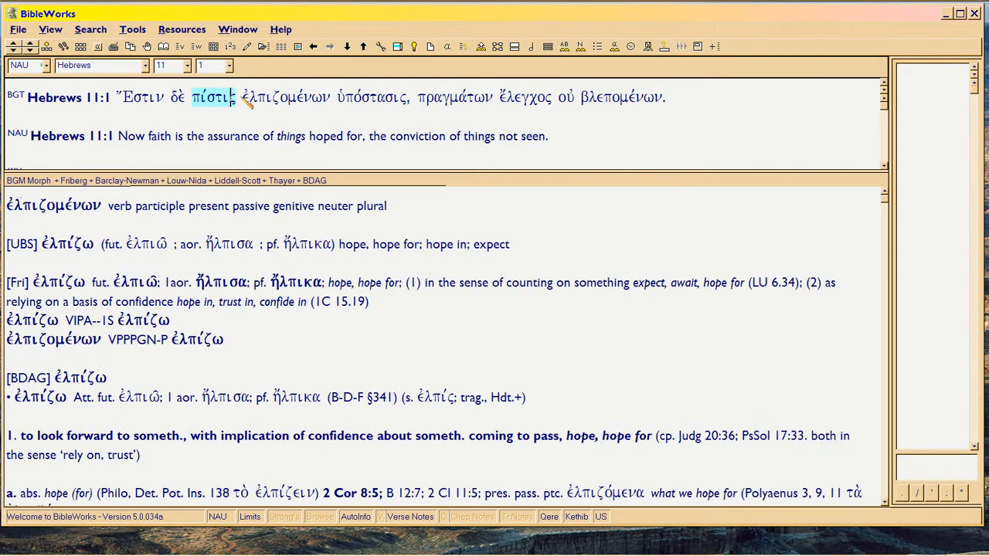
click(286, 96)
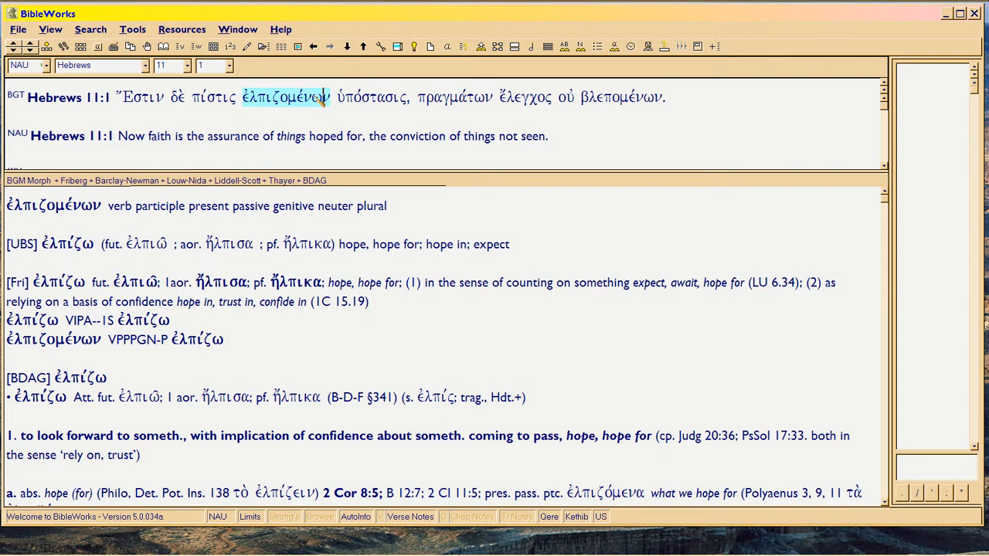
click(213, 97)
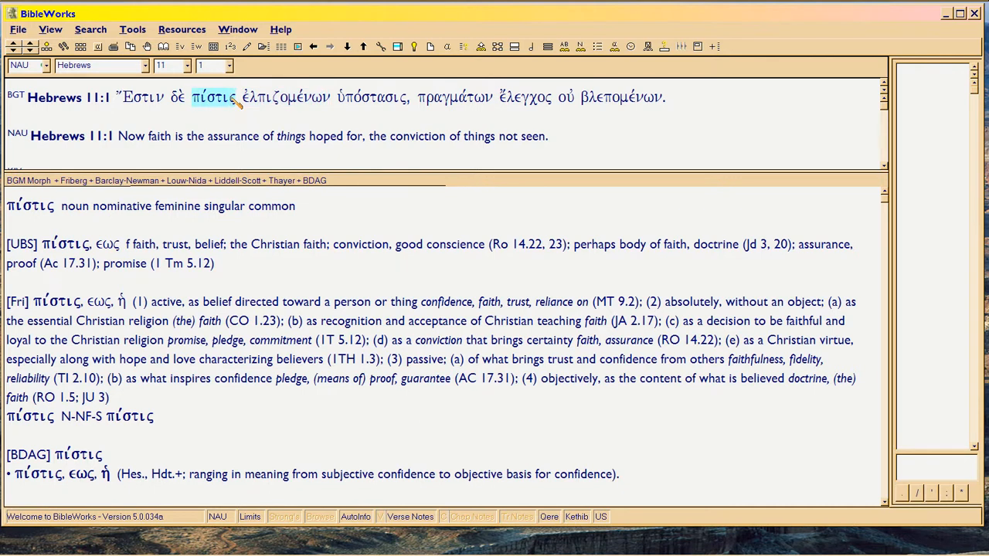
click(284, 95)
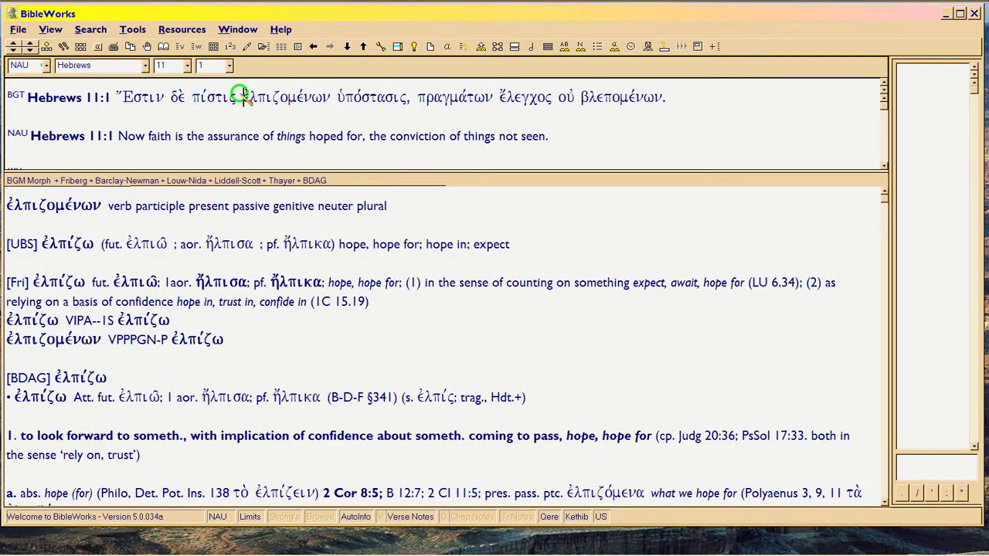
click(285, 96)
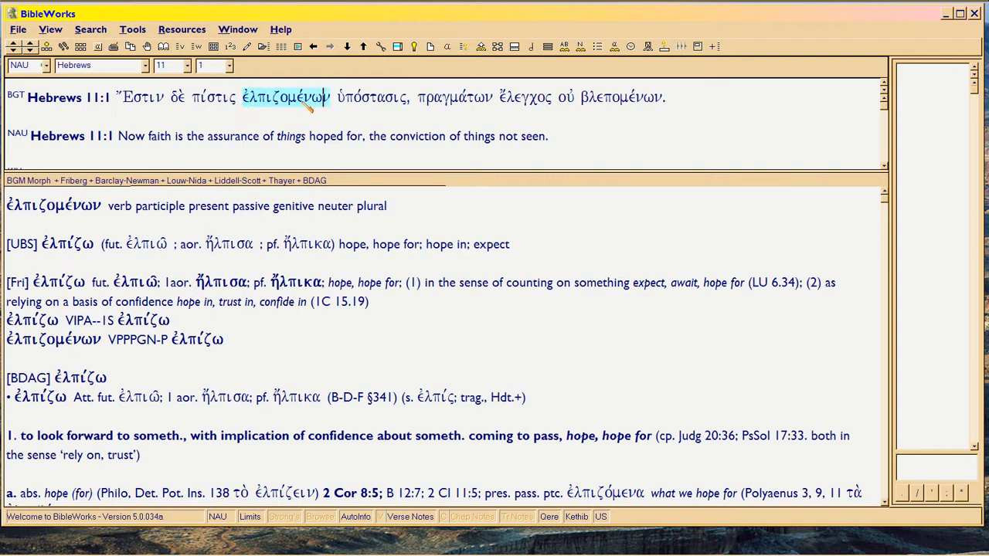
click(214, 95)
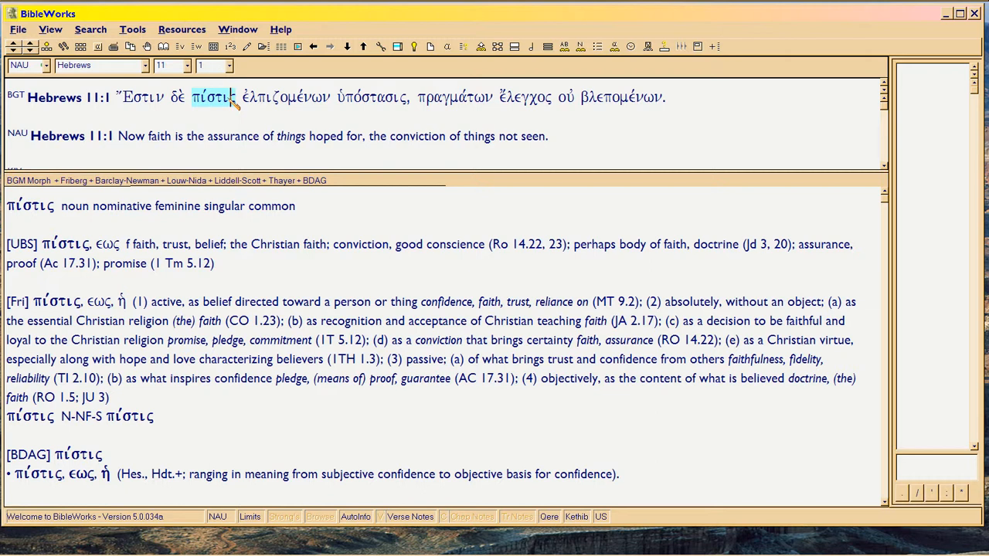
click(286, 95)
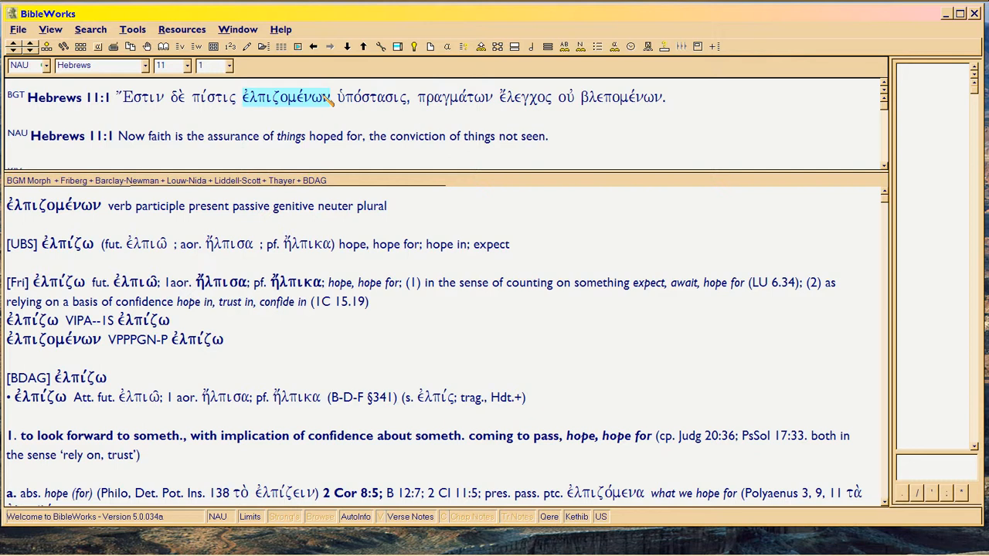
click(213, 98)
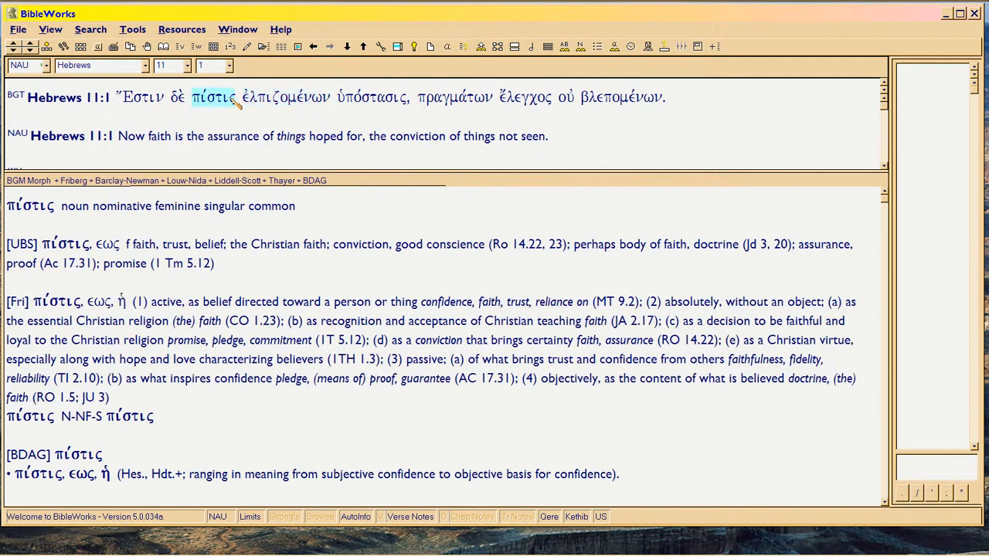
click(284, 96)
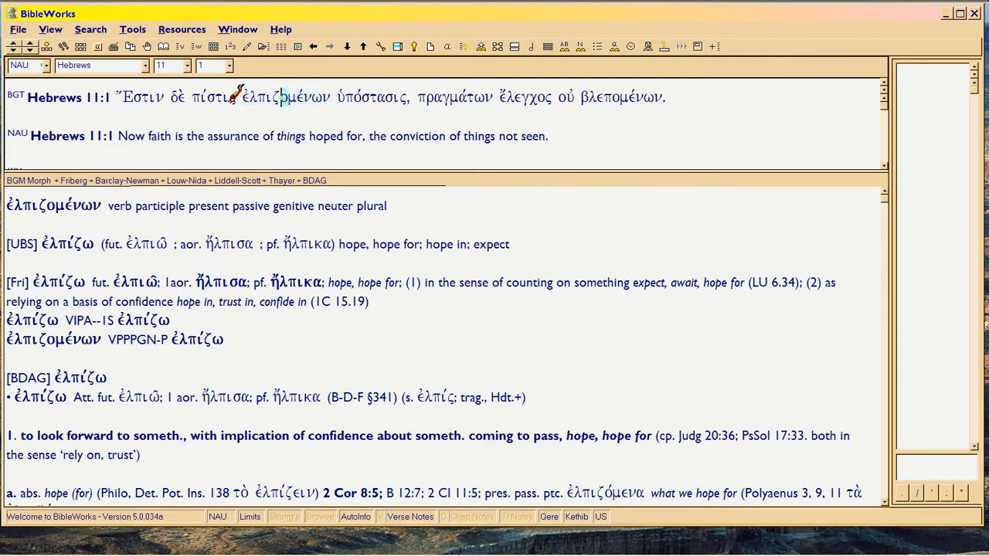
click(213, 96)
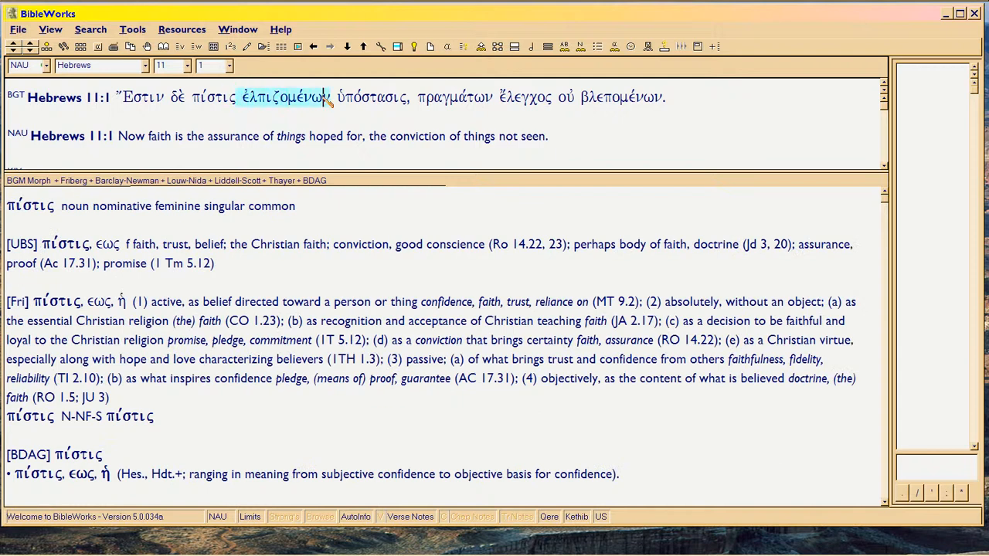
click(286, 95)
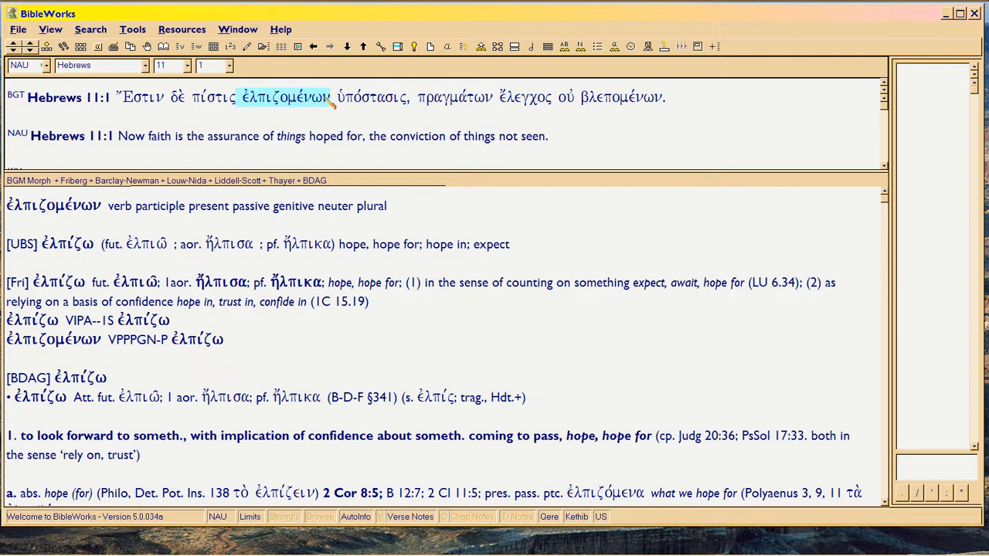
click(213, 96)
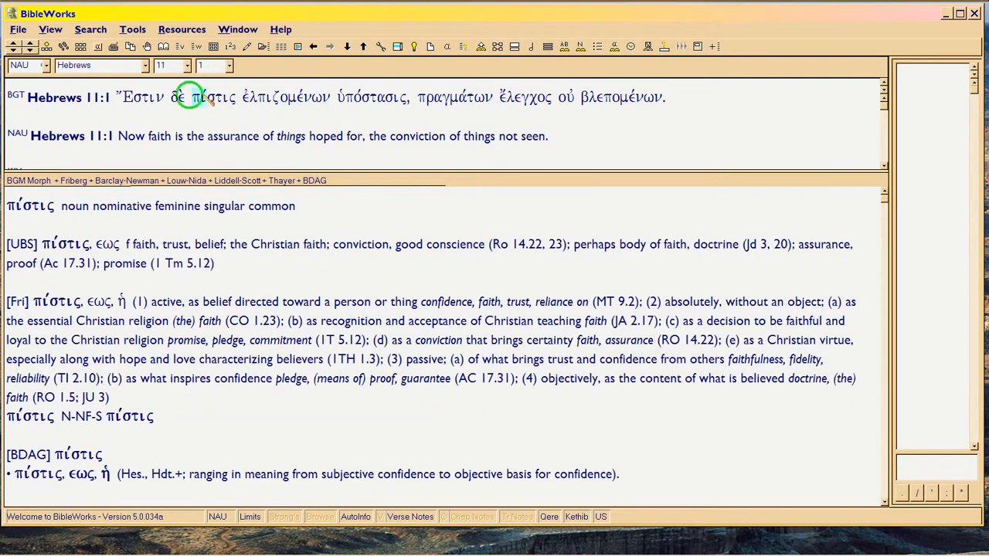
- Revisit πίστις and ἐλπιζομένων, then load ὑπόστασις as a nominative feminine singular noun with its lexicon entries
double_click(215, 96)
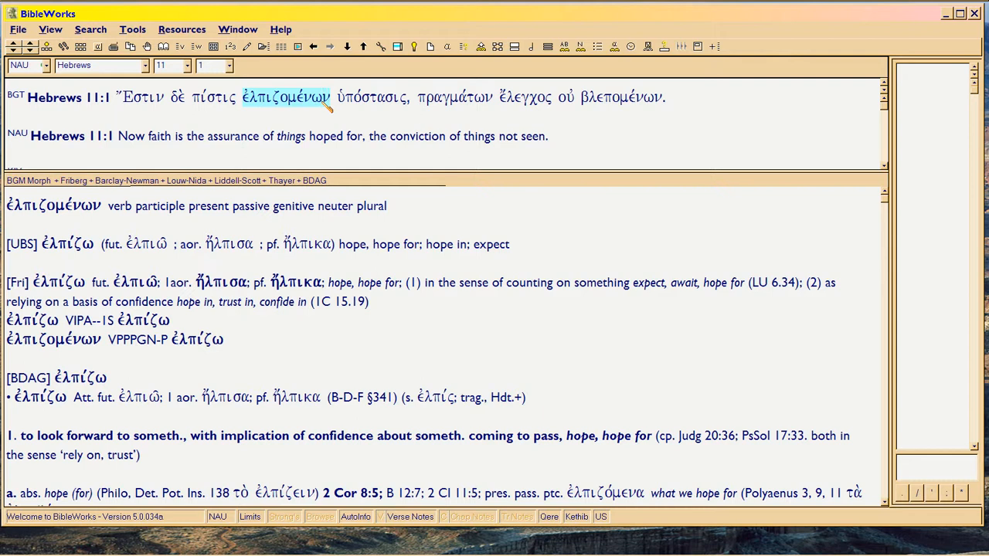
click(213, 97)
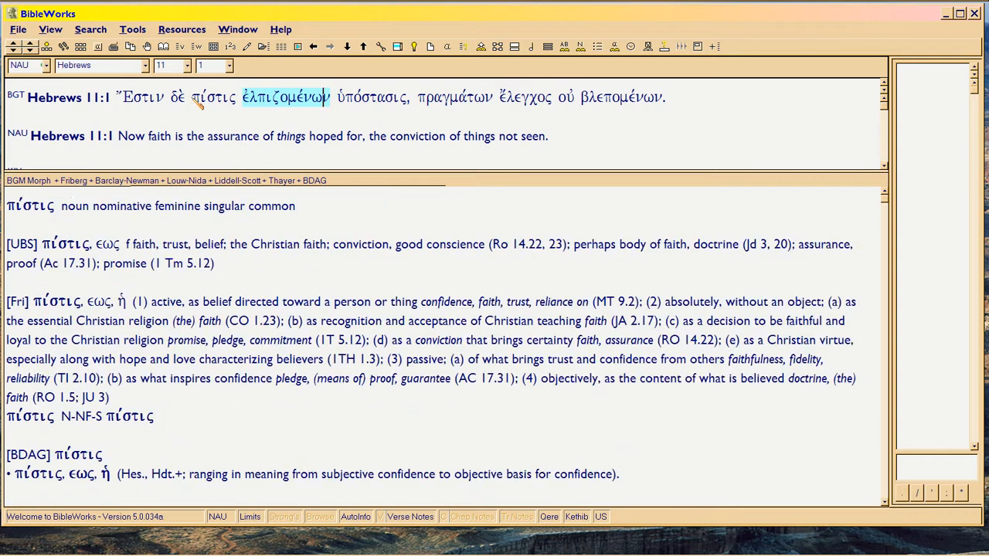
click(213, 97)
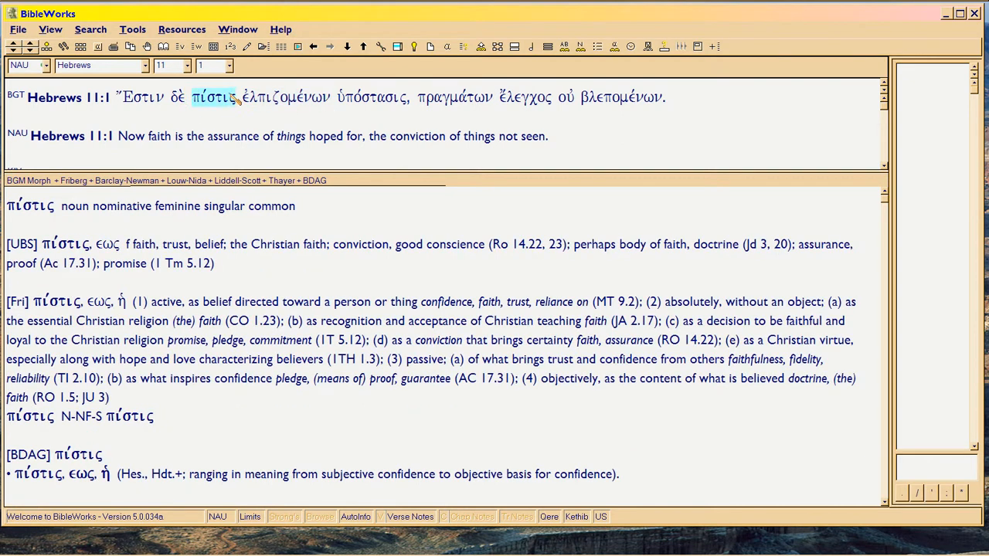
click(285, 96)
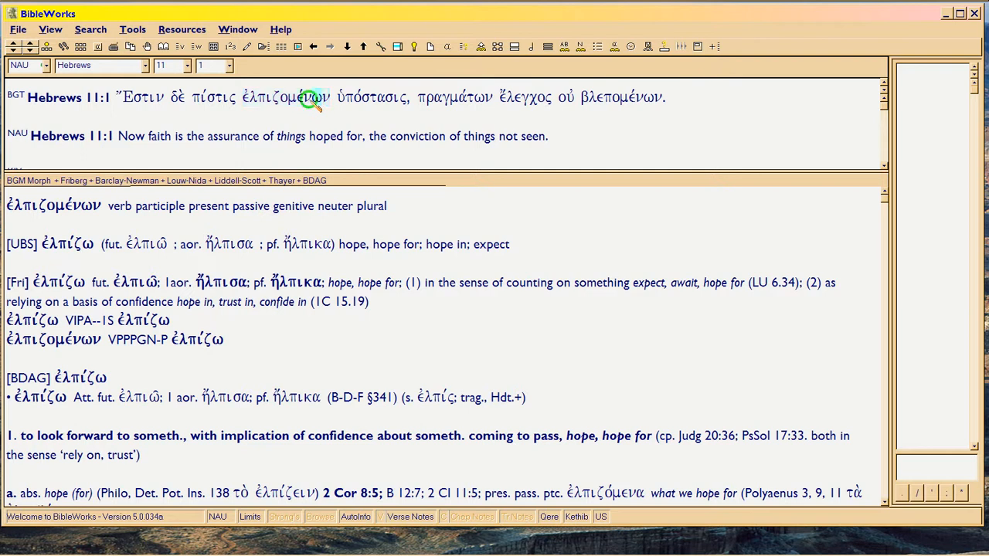
mouse_move(321, 99)
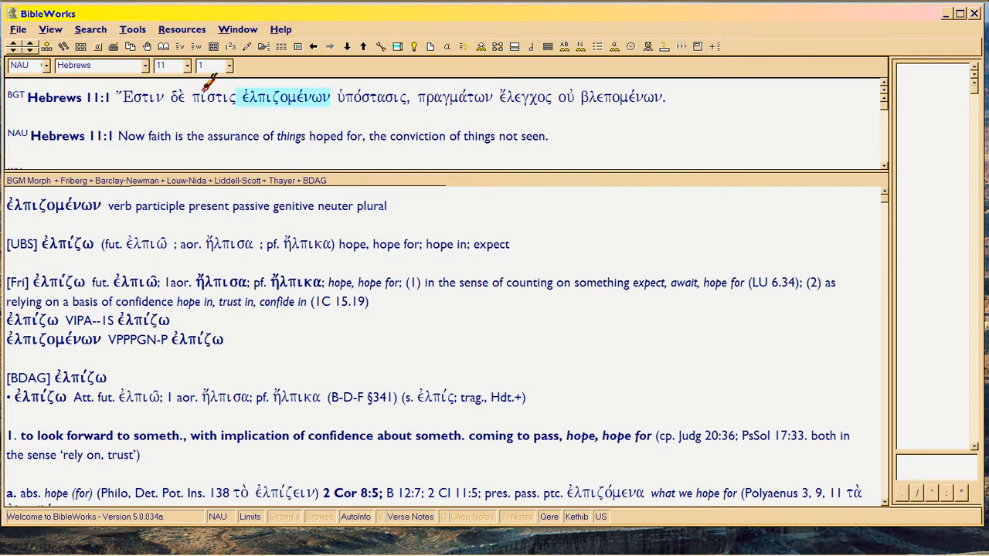
click(213, 96)
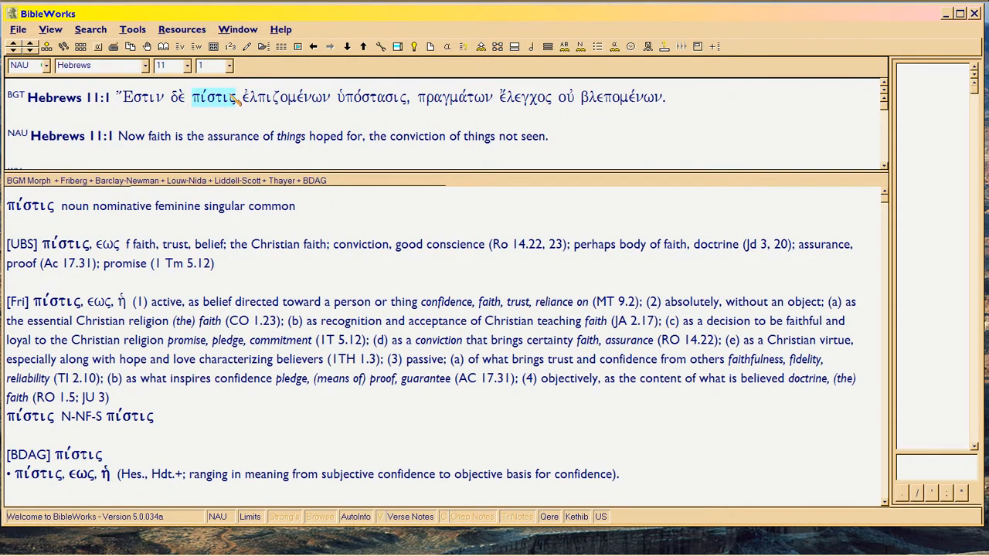
click(286, 97)
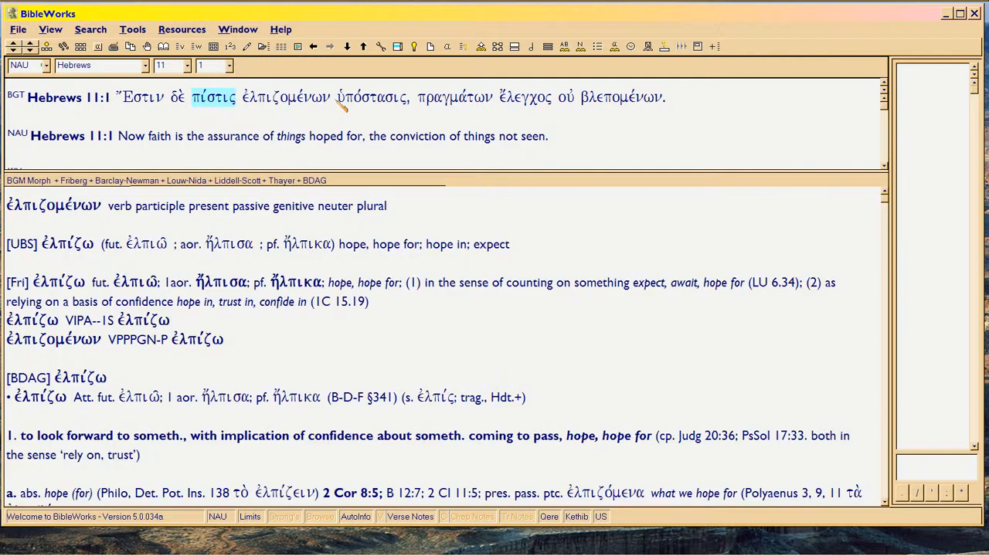
click(372, 96)
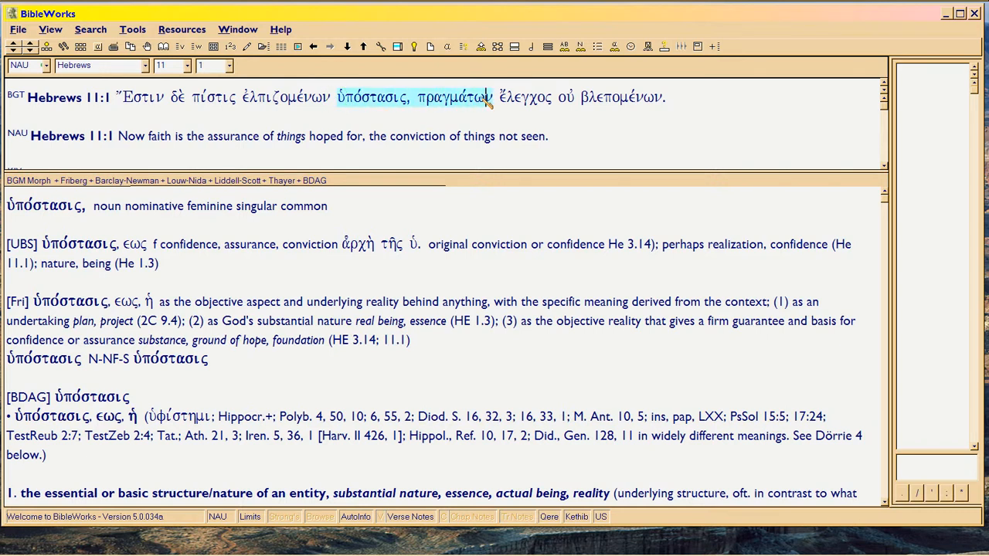
- Parse πραγμάτων as a genitive neuter plural noun, review the earlier words, and return the analysis to ὑπόστασις
click(455, 96)
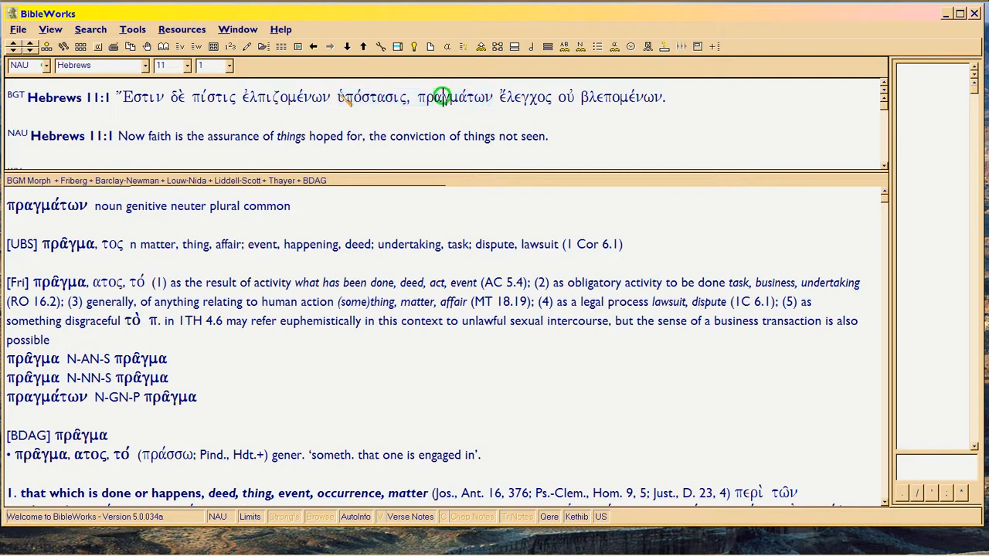
click(214, 98)
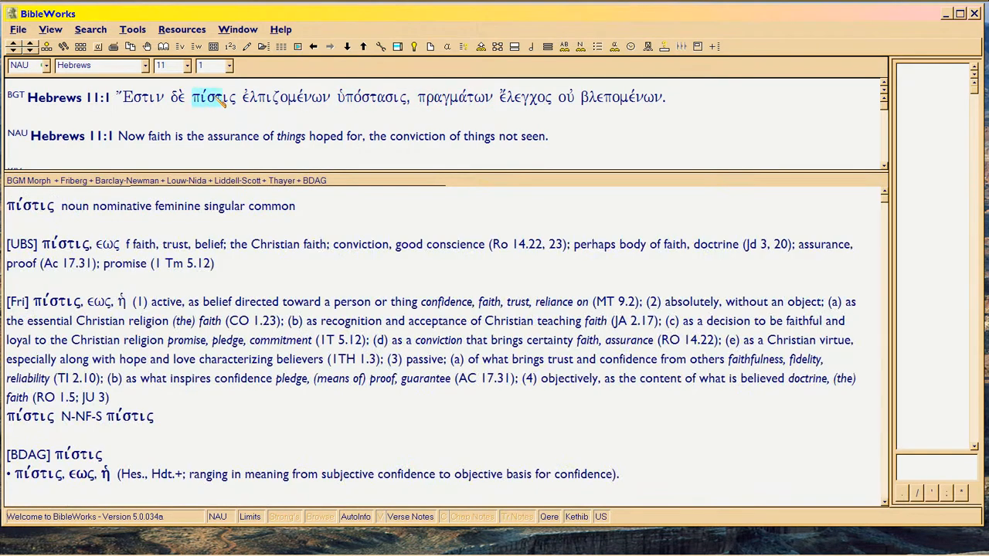
click(286, 96)
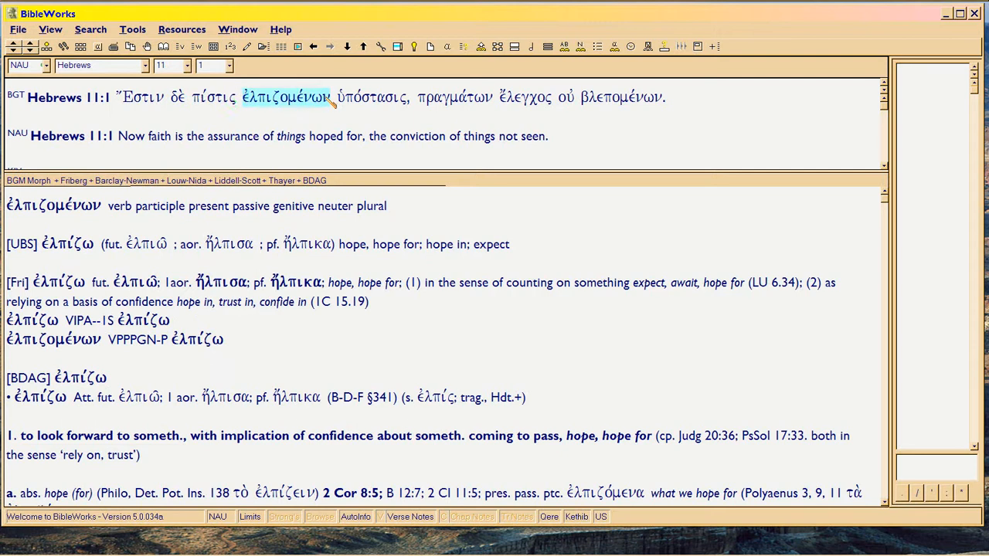
click(371, 96)
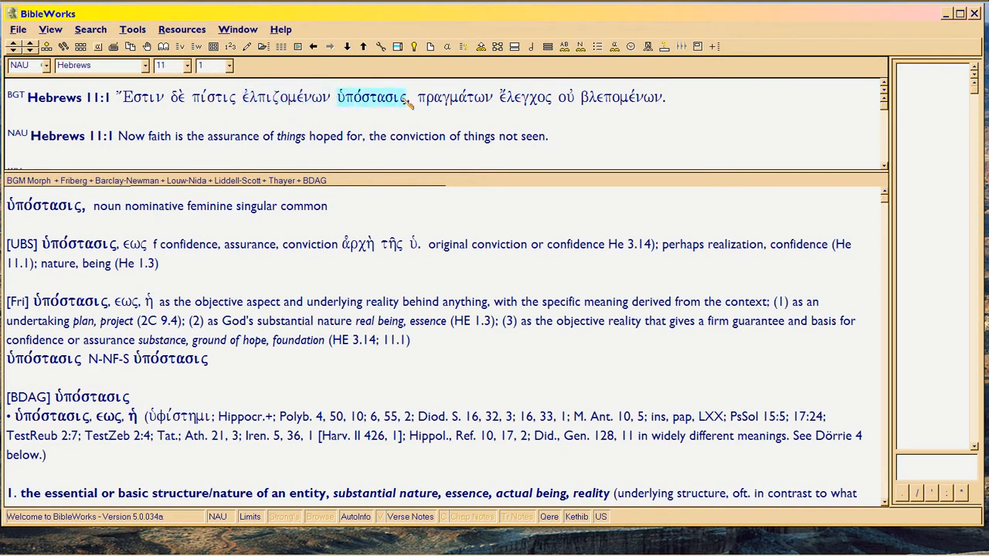
click(455, 96)
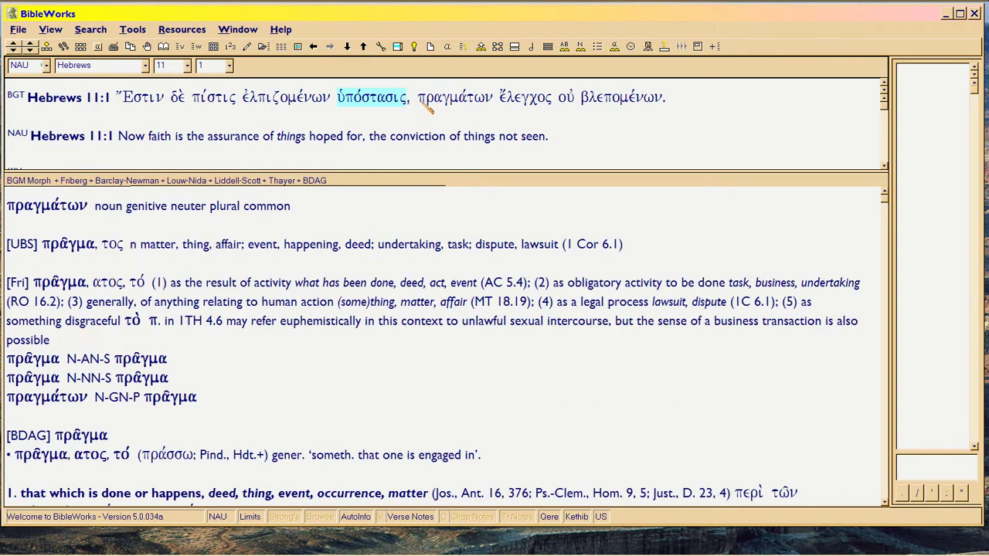
click(454, 96)
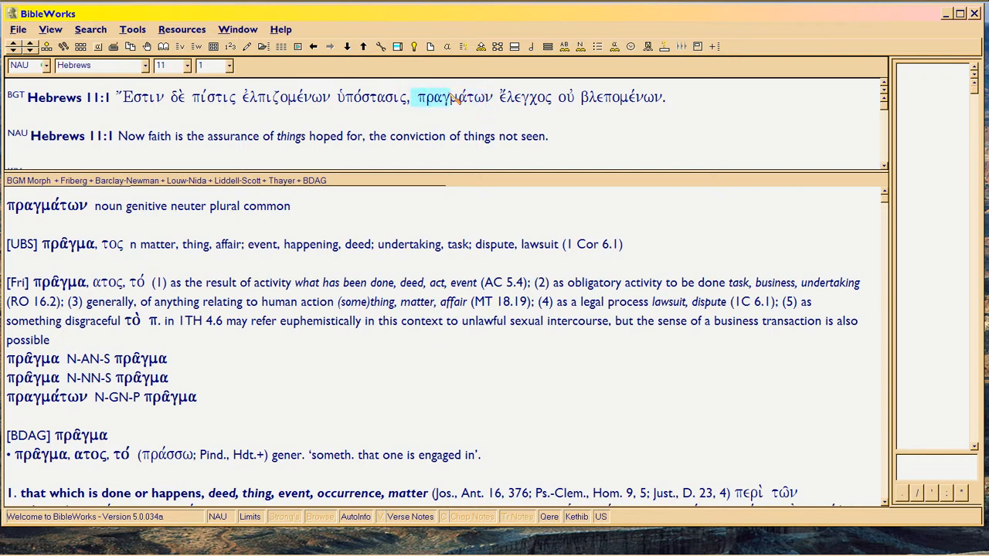
mouse_move(471, 97)
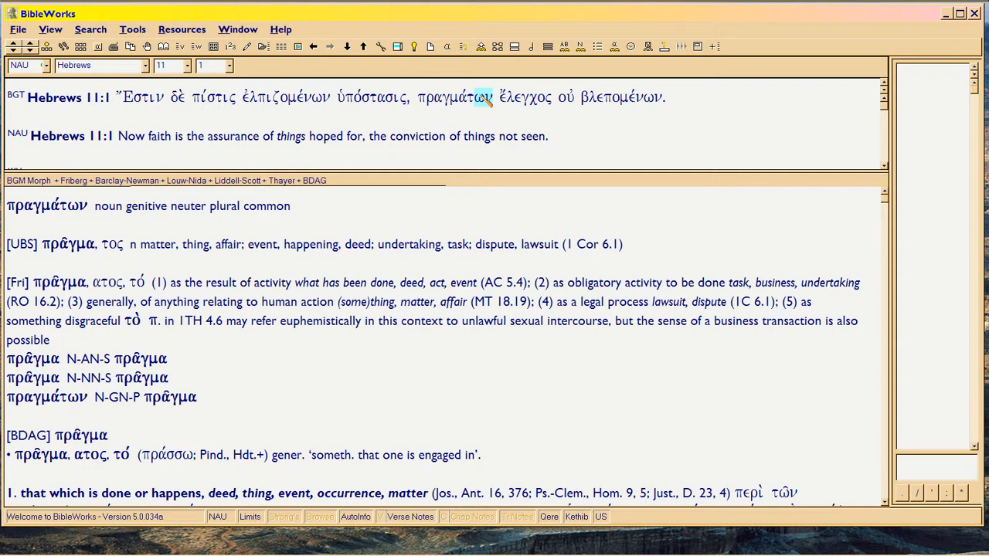
mouse_move(436, 111)
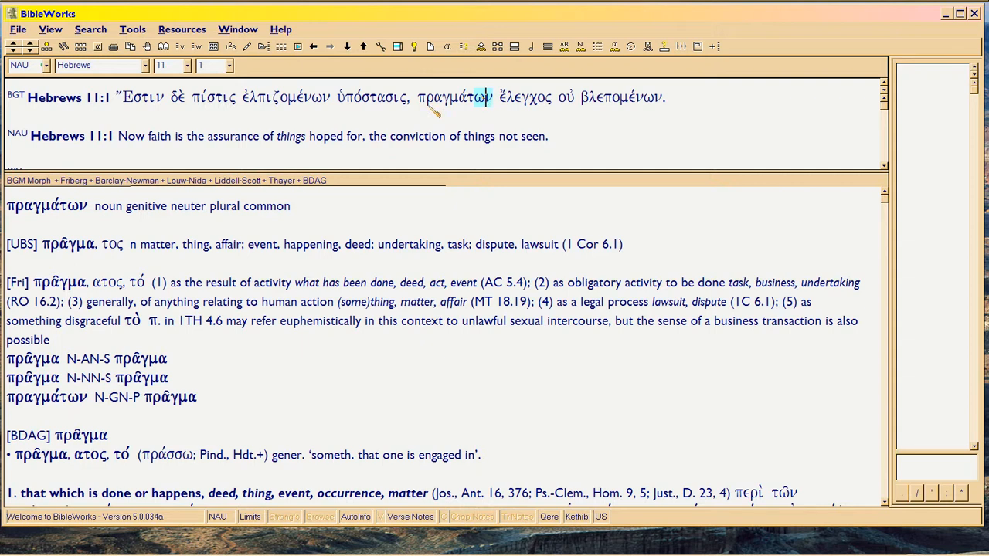
click(370, 97)
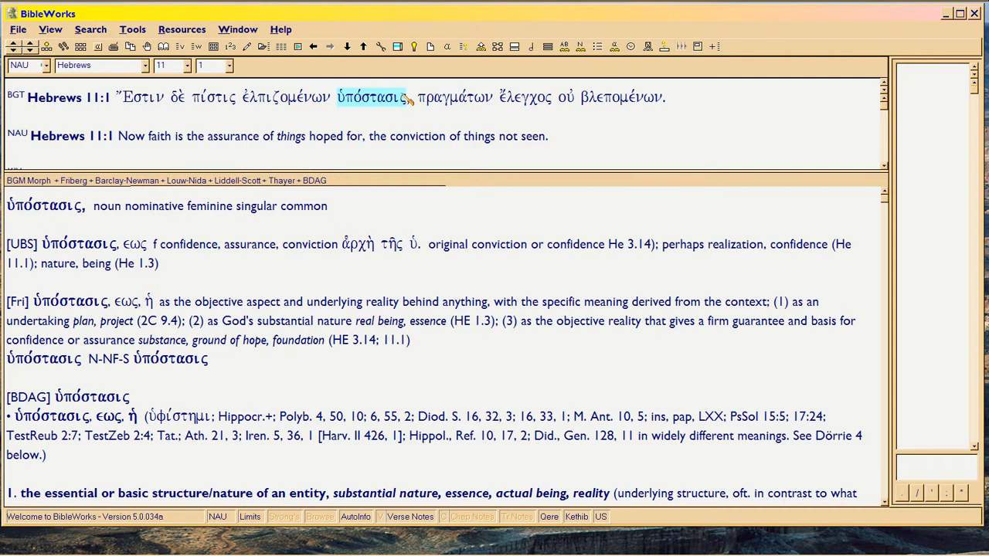
mouse_move(498, 127)
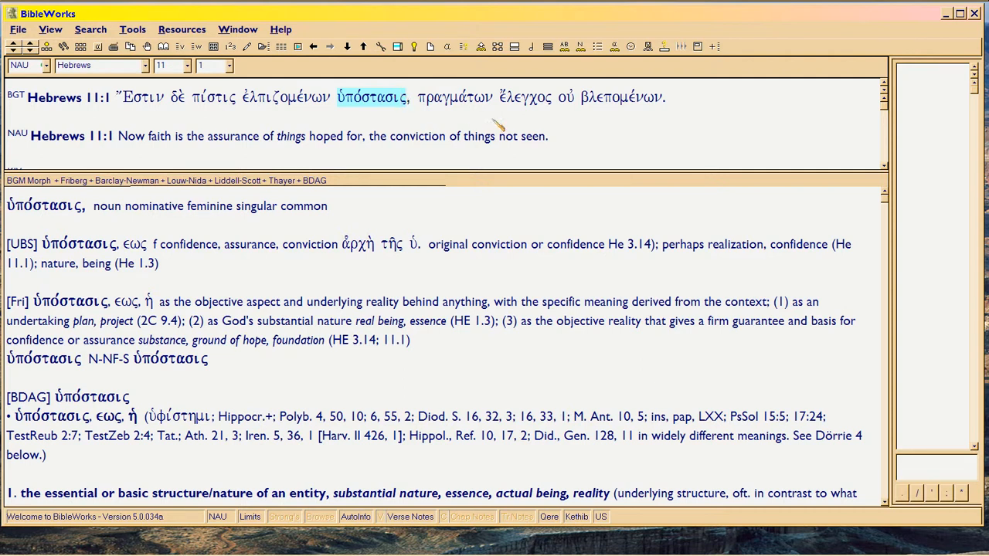
click(454, 95)
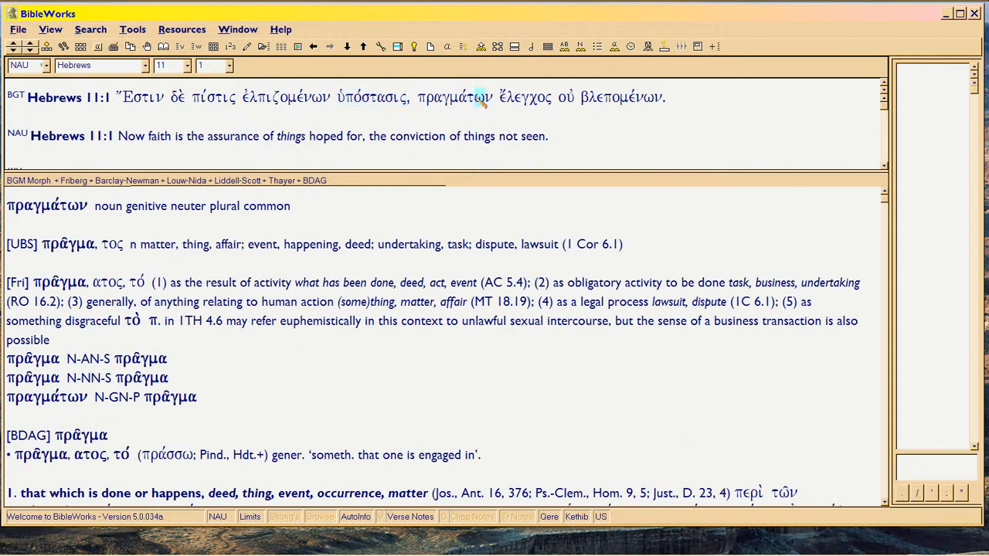
mouse_move(485, 96)
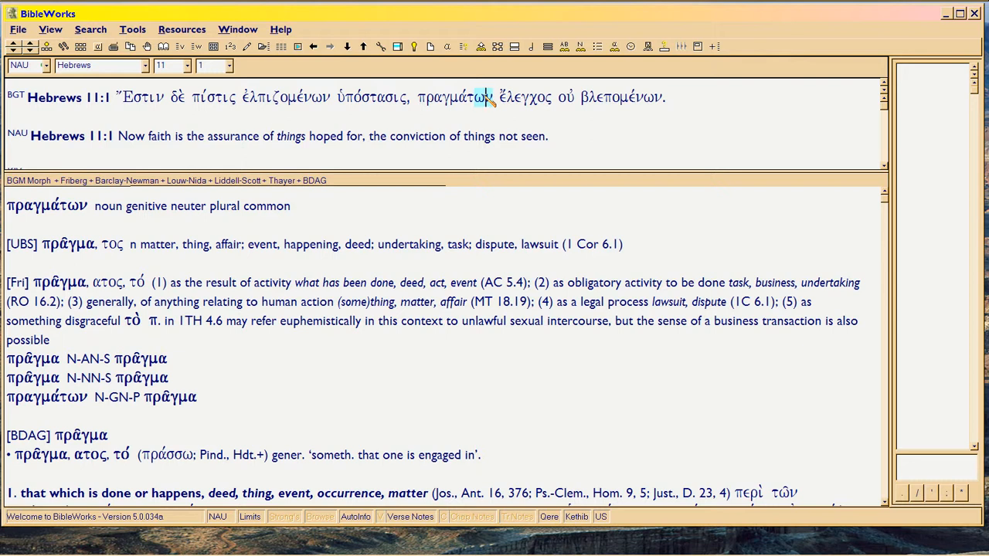
mouse_move(441, 99)
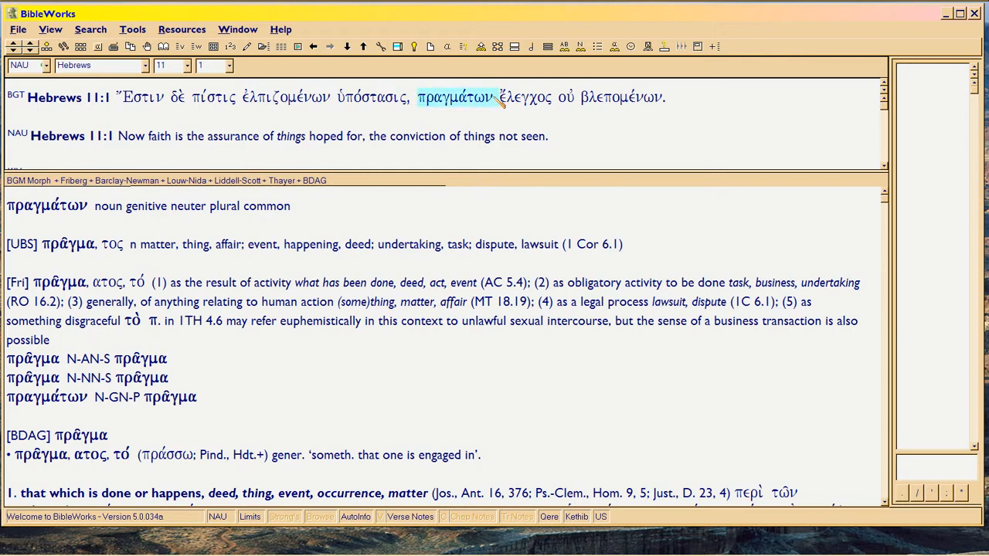
click(371, 96)
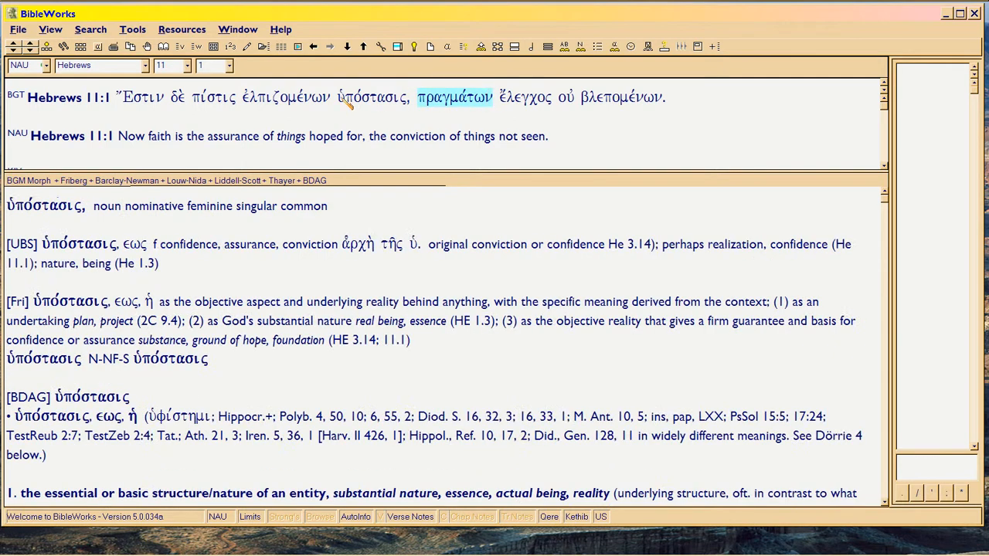
click(374, 95)
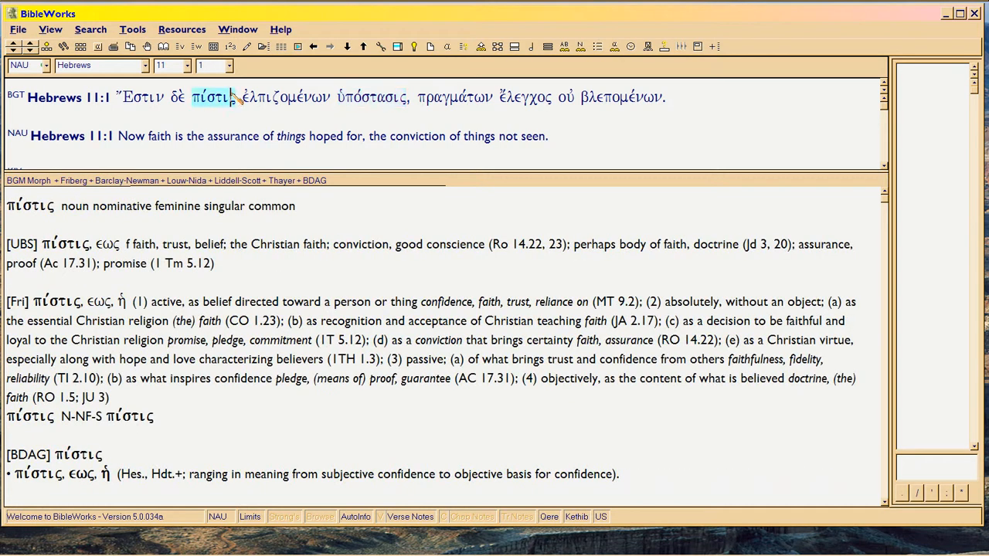
click(371, 96)
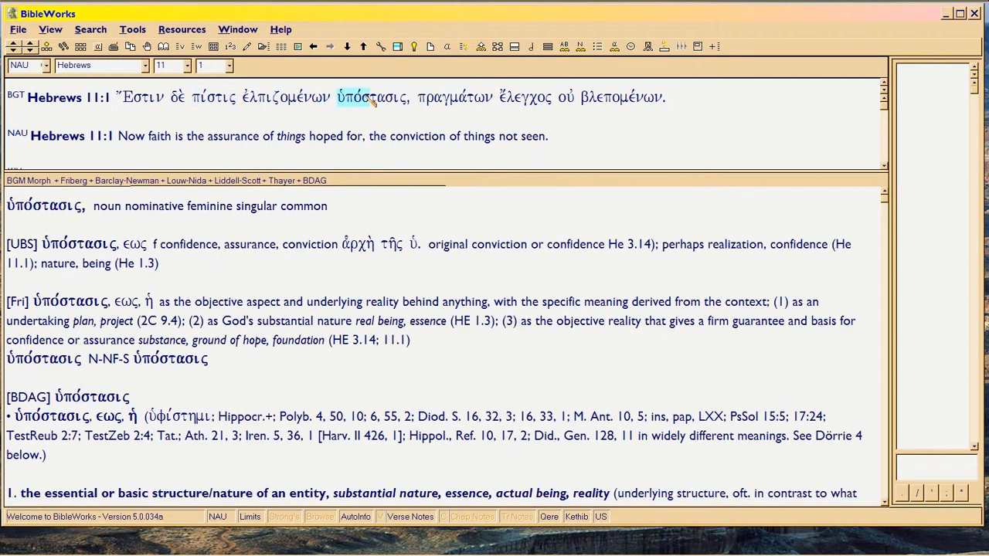
- Display πραγμάτων as a genitive neuter plural noun with the UBS, Friberg and BDAG entries for πρᾶγμα
click(455, 96)
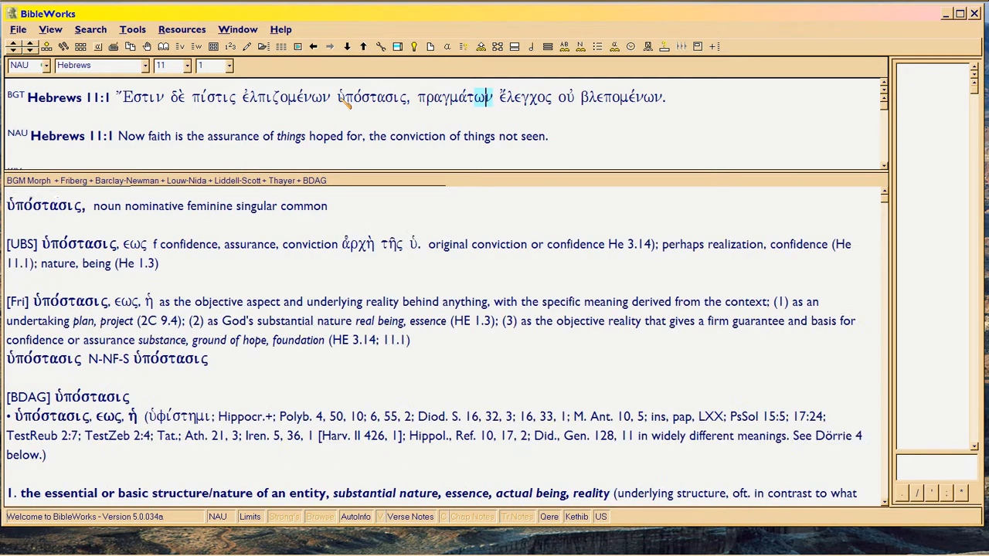
click(454, 95)
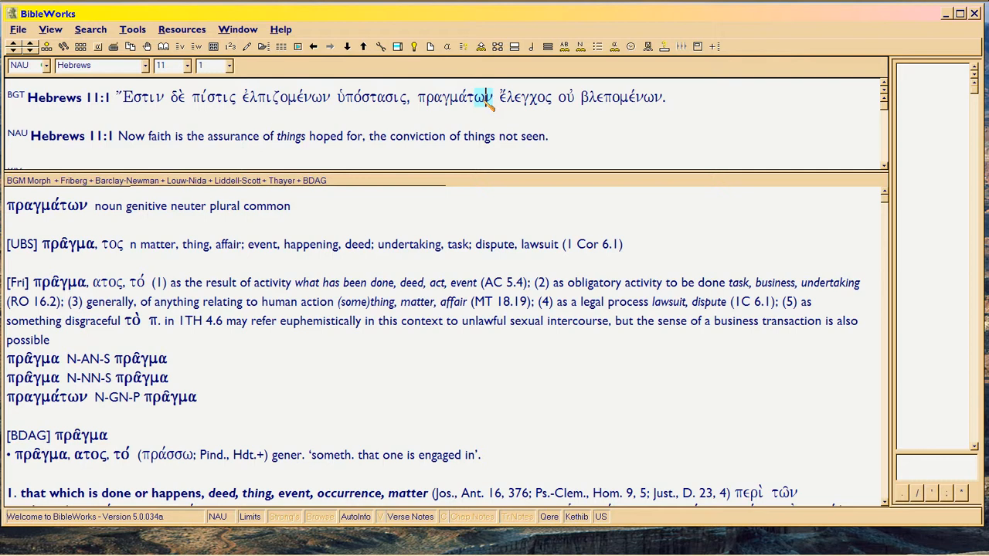
- Examine ἔλεγχος and οὐ, then show βλεπομένων as a present passive genitive neuter plural participle of βλέπω
click(526, 95)
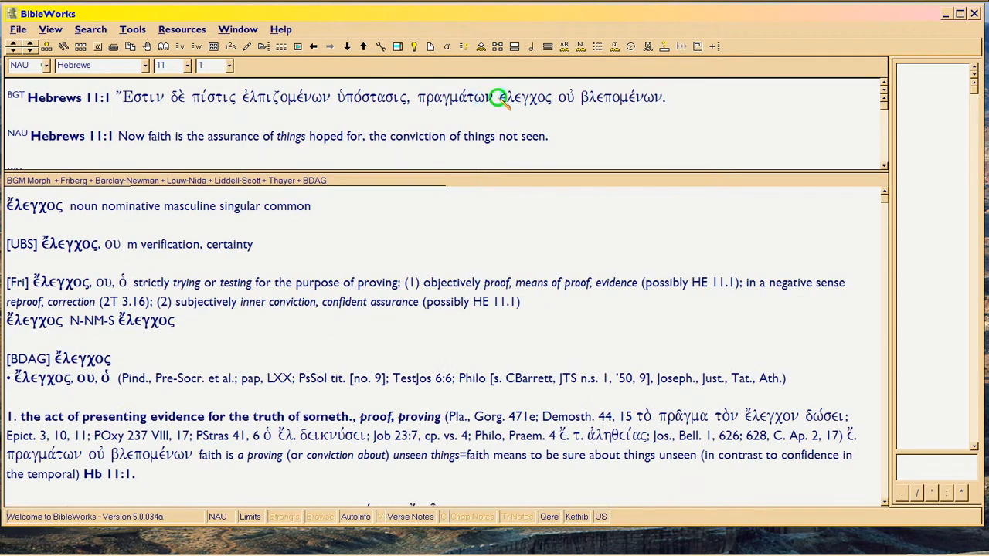
click(565, 95)
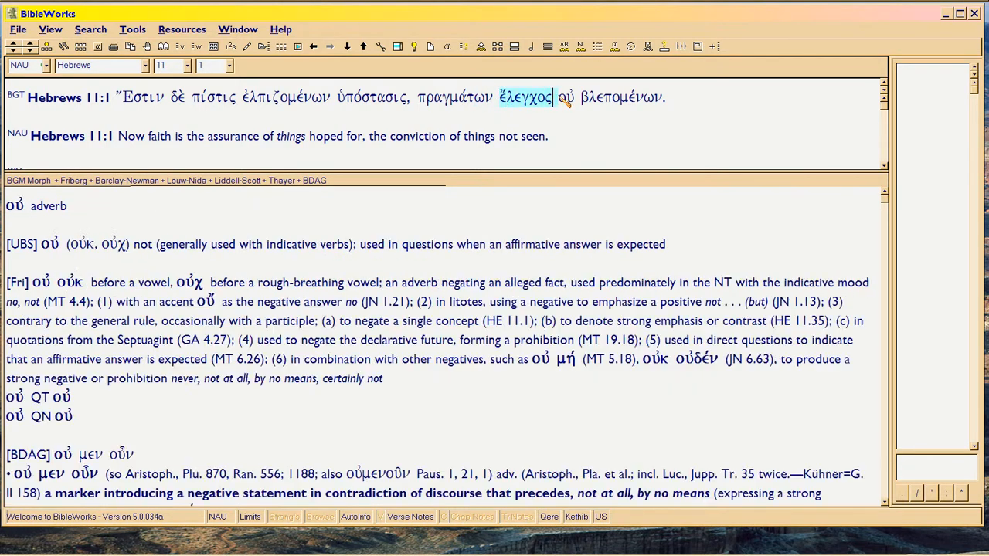
click(621, 97)
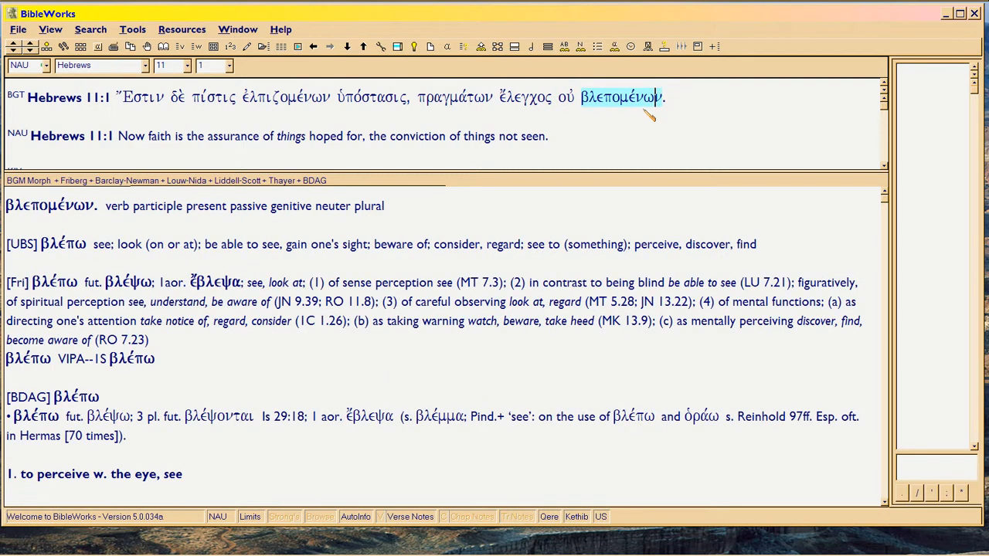
mouse_move(637, 100)
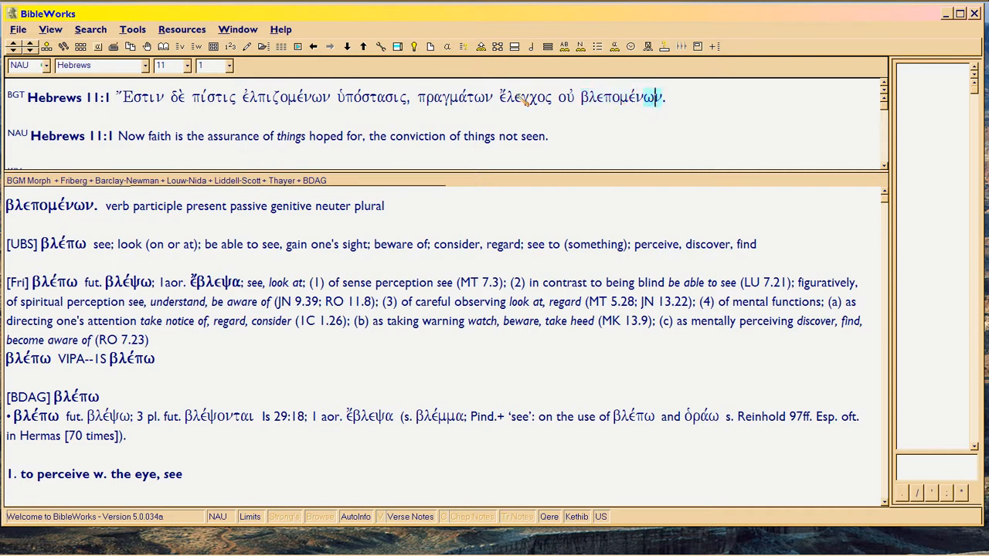
click(526, 98)
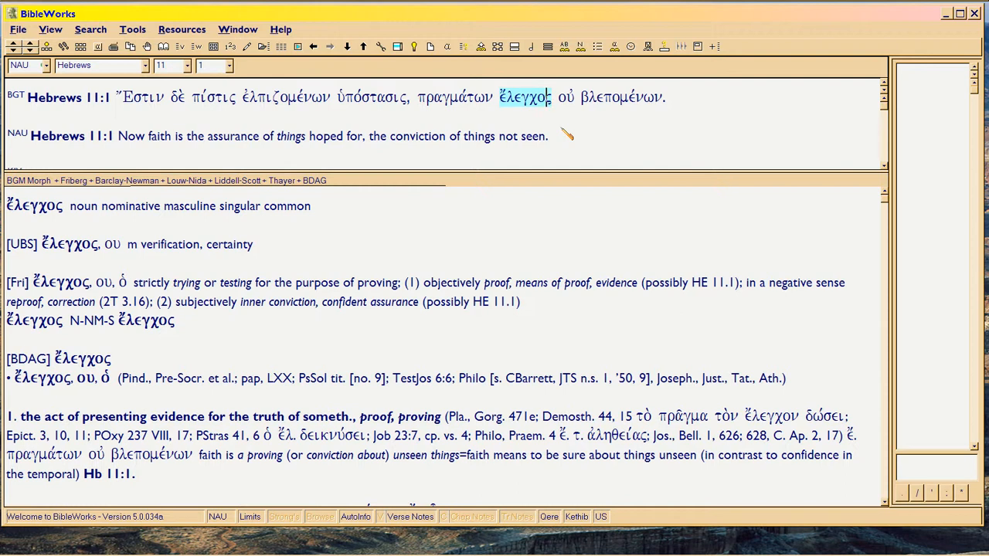
click(622, 95)
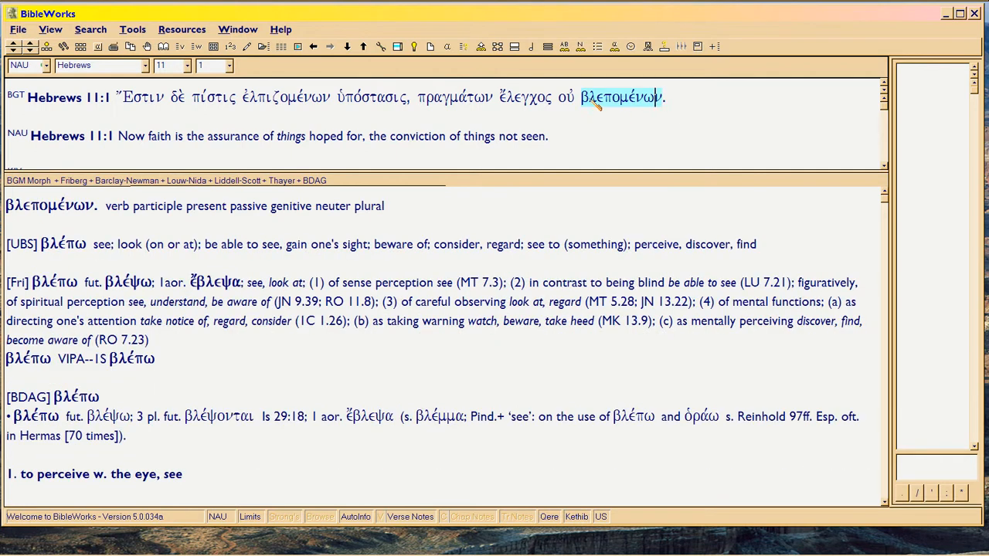
click(526, 97)
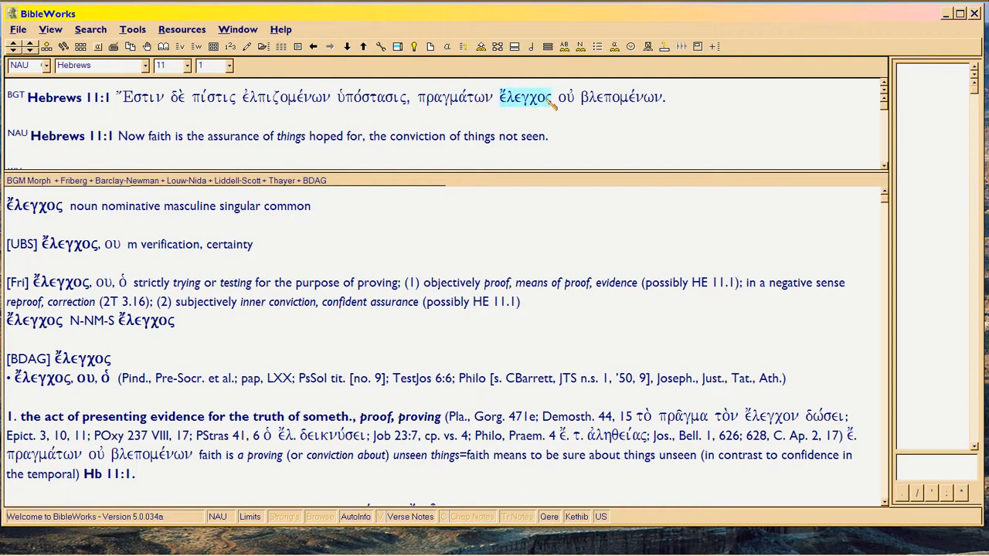
click(562, 97)
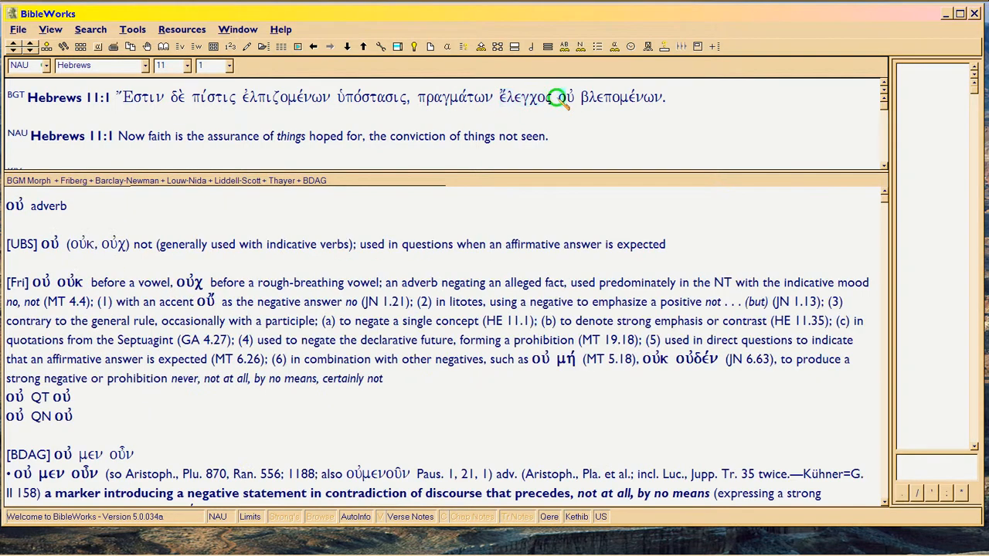
click(612, 96)
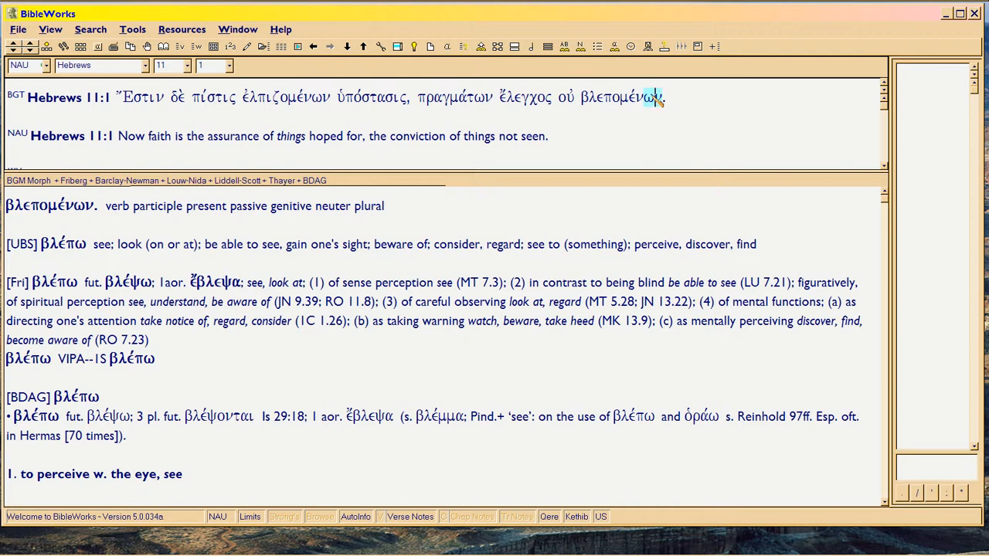
- Step the analysis through ὑπόστασις, πίστις, ἐλπιζομένων and back to πραγμάτων with its πρᾶγμα entries
click(373, 96)
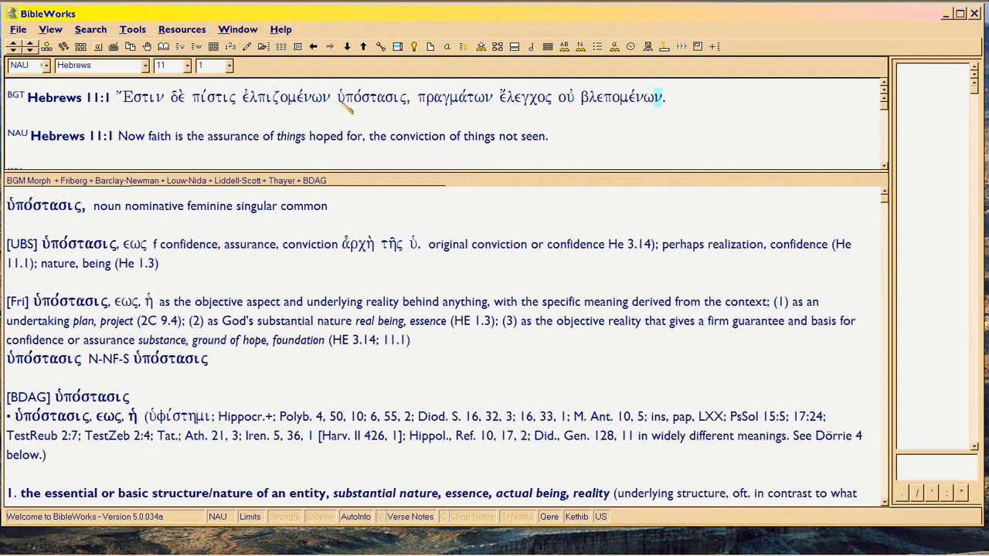
click(214, 96)
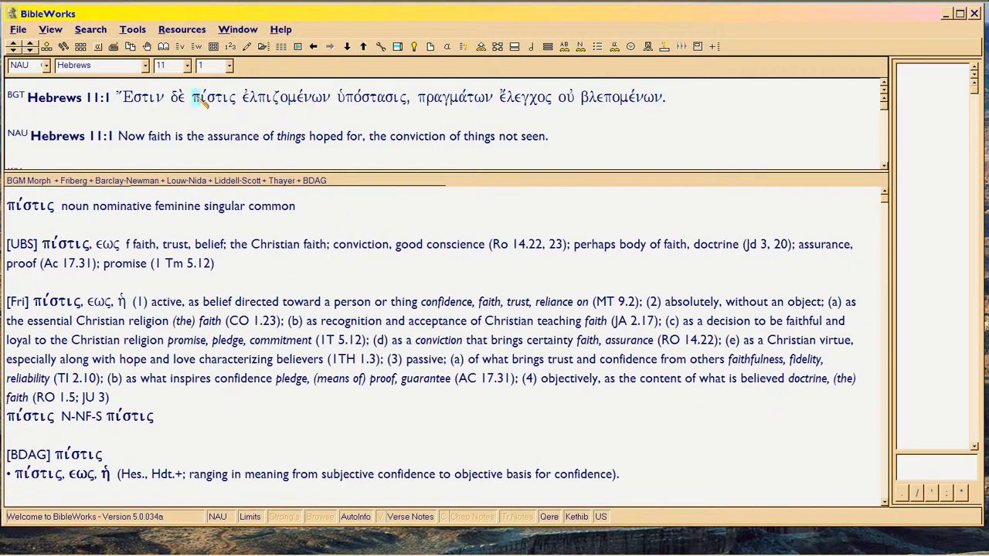
click(240, 97)
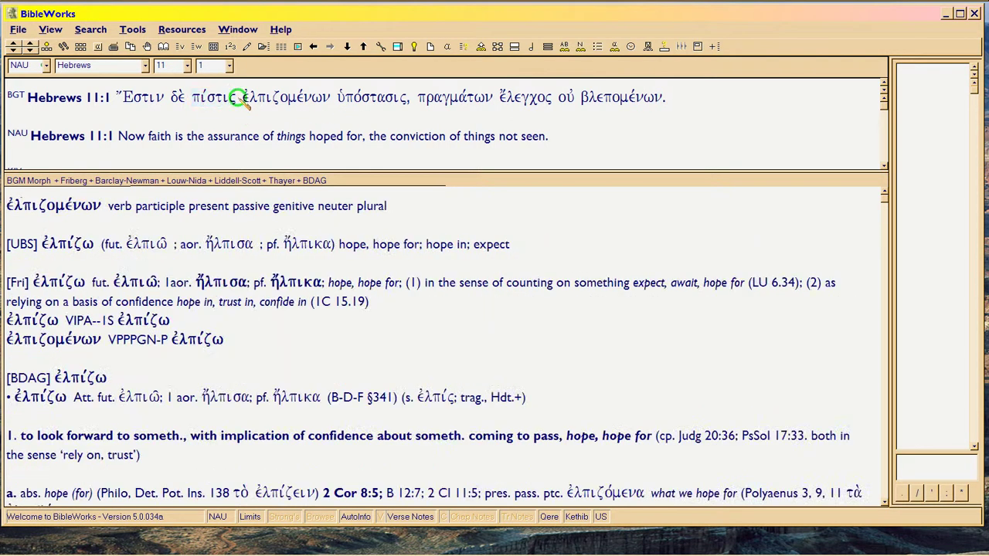
click(284, 96)
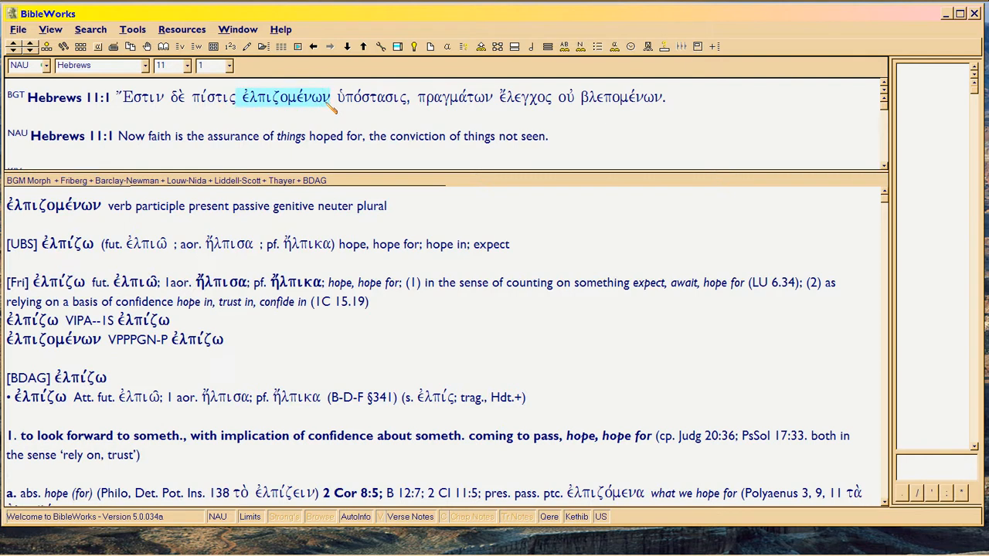
click(371, 96)
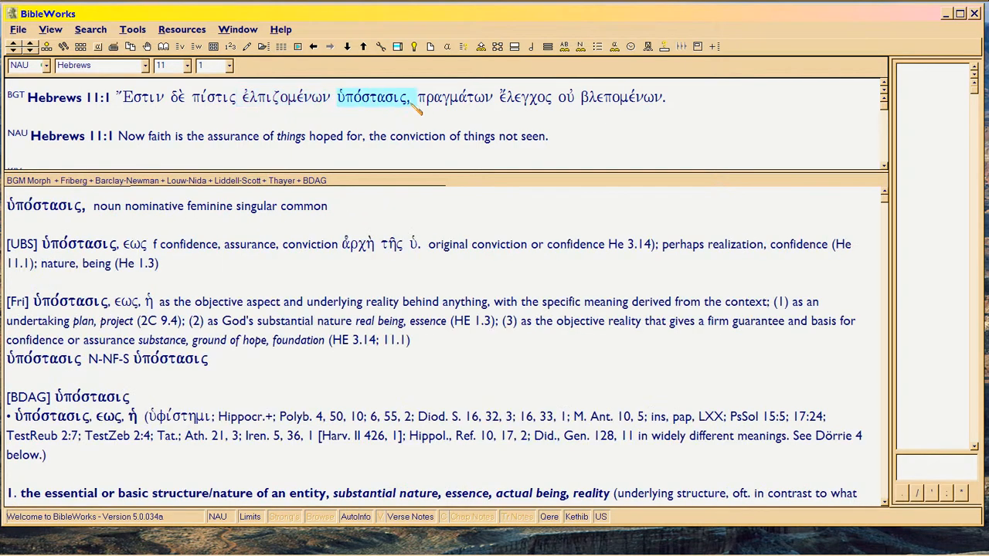
click(454, 96)
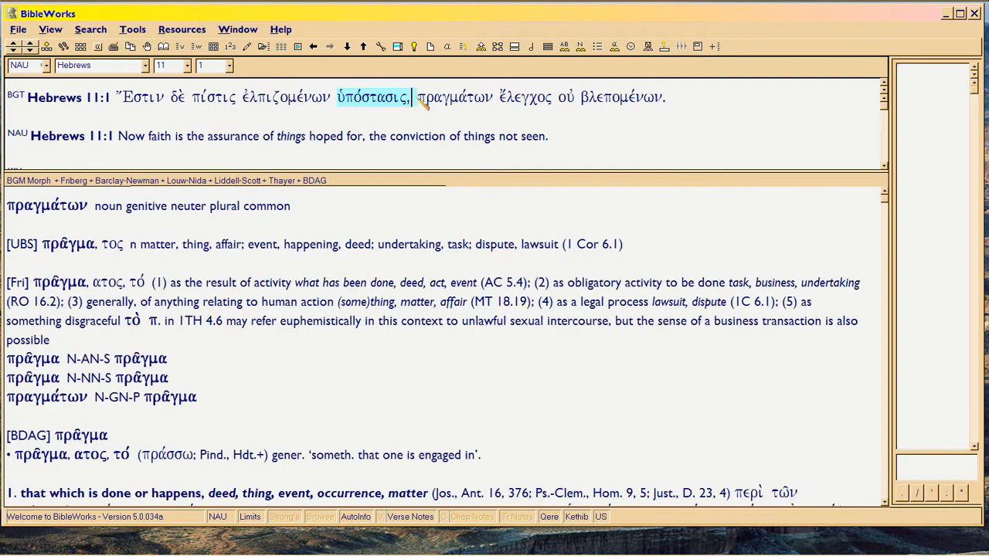
click(455, 95)
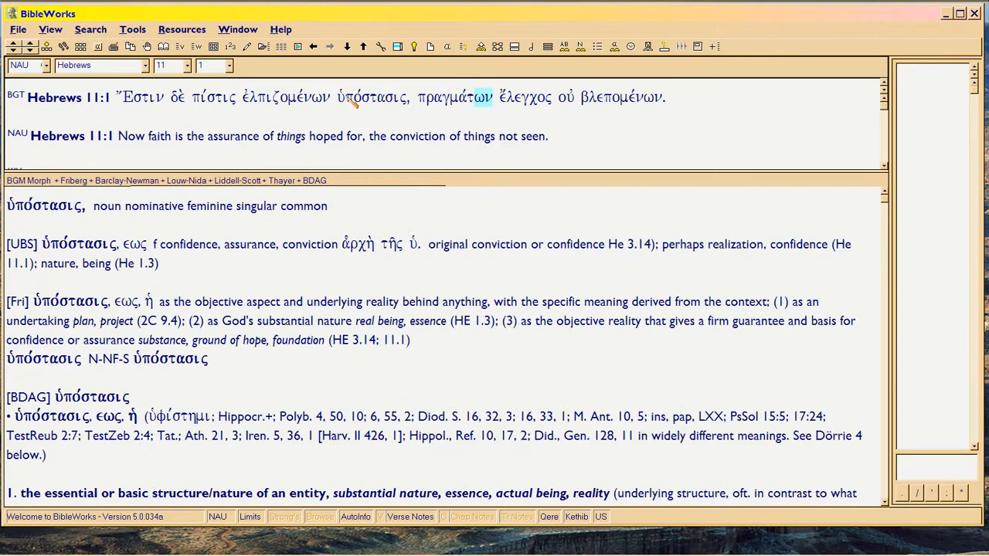
- Review the verse's nouns once more and finish on ἔλεγχος as a nominative masculine singular noun
double_click(371, 97)
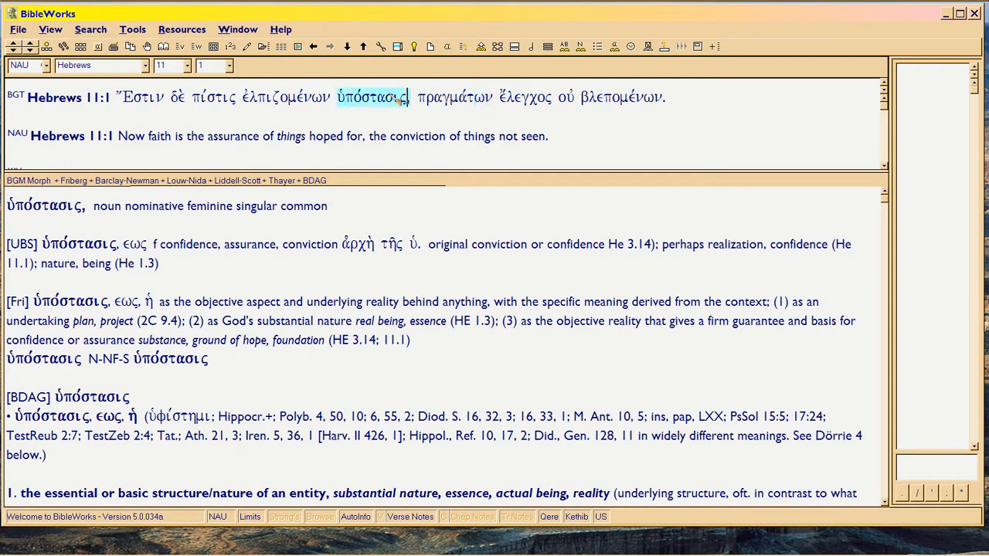
click(213, 96)
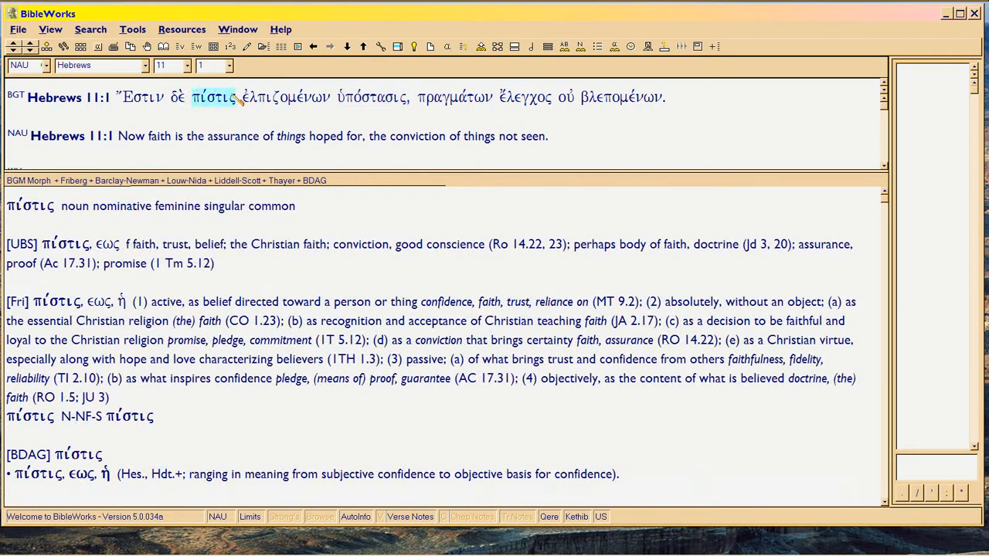
click(284, 96)
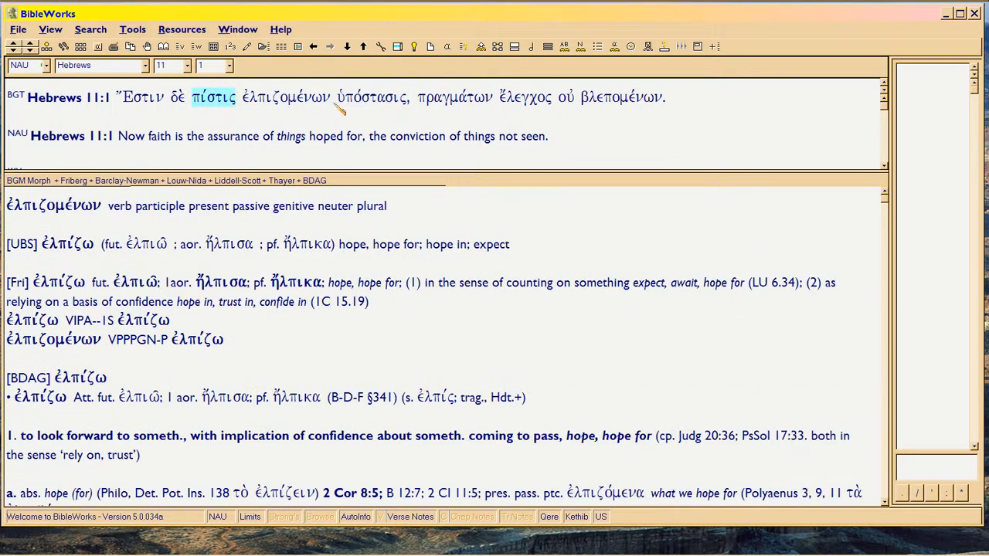
click(371, 97)
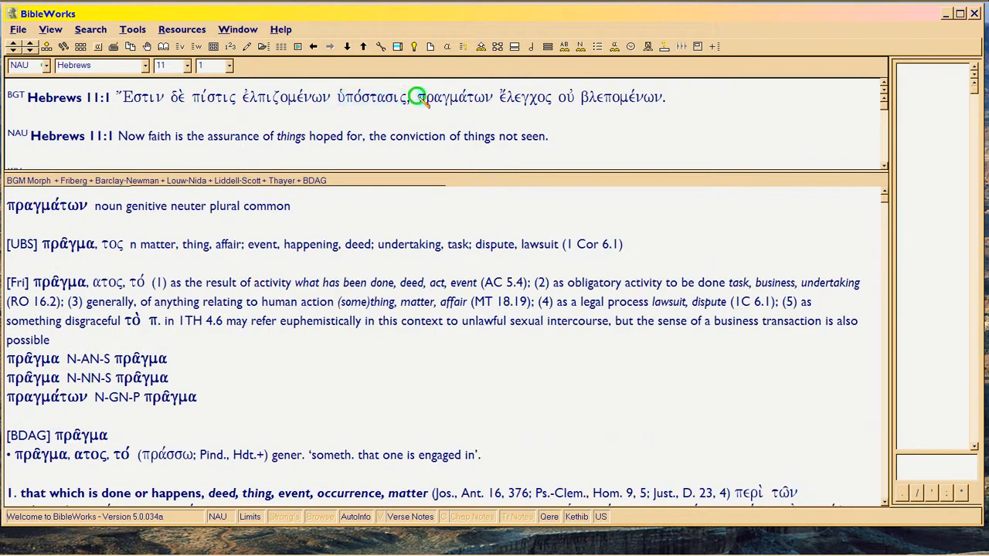
click(455, 96)
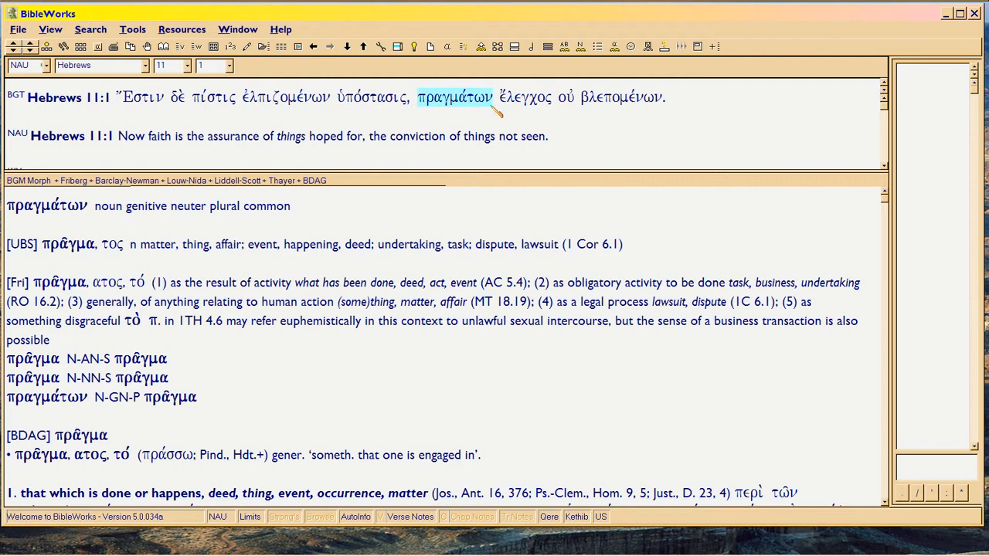
mouse_move(482, 105)
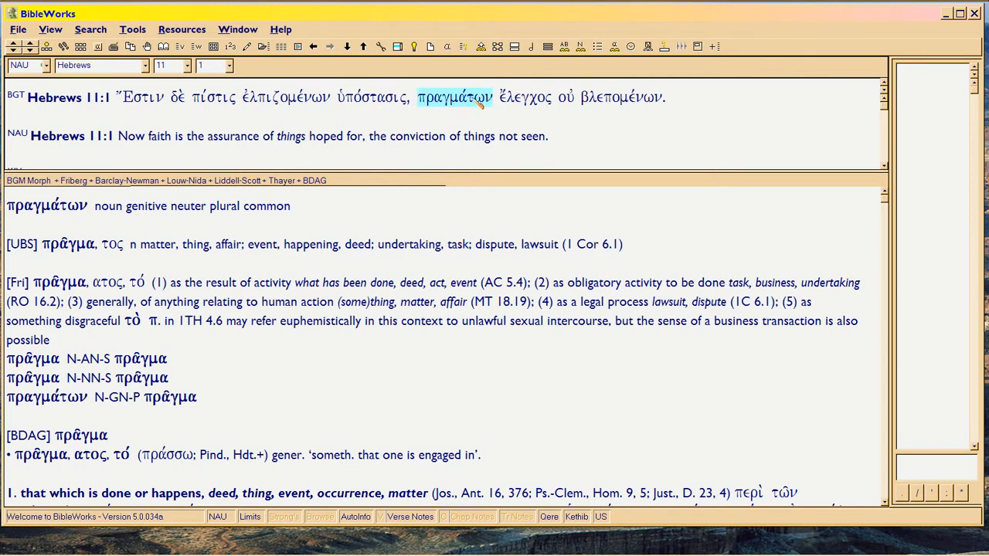
mouse_move(479, 100)
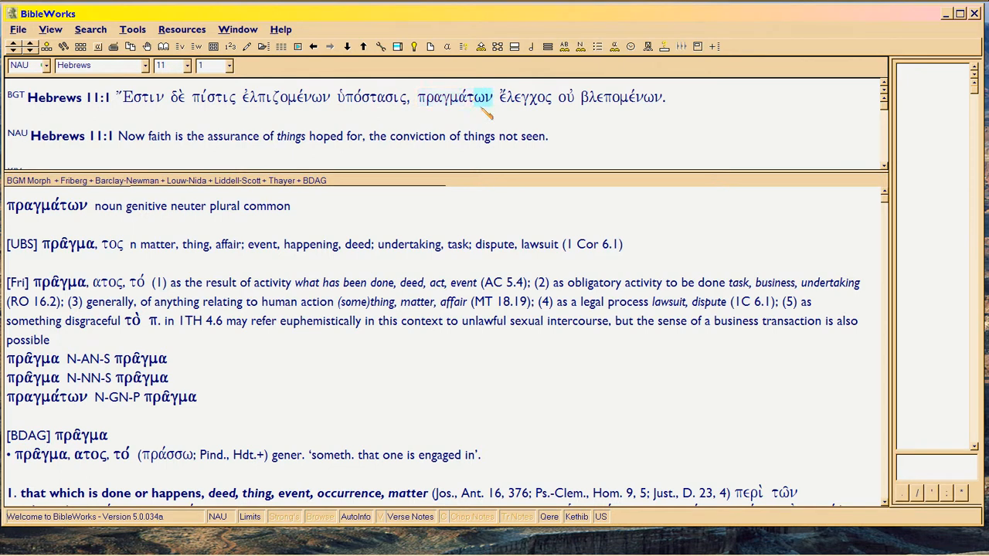
click(525, 96)
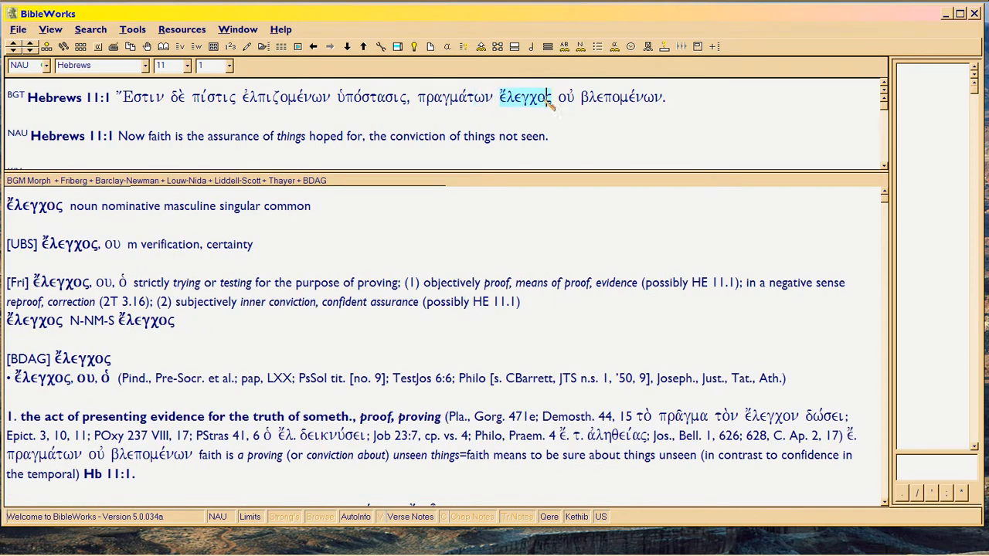
mouse_move(544, 105)
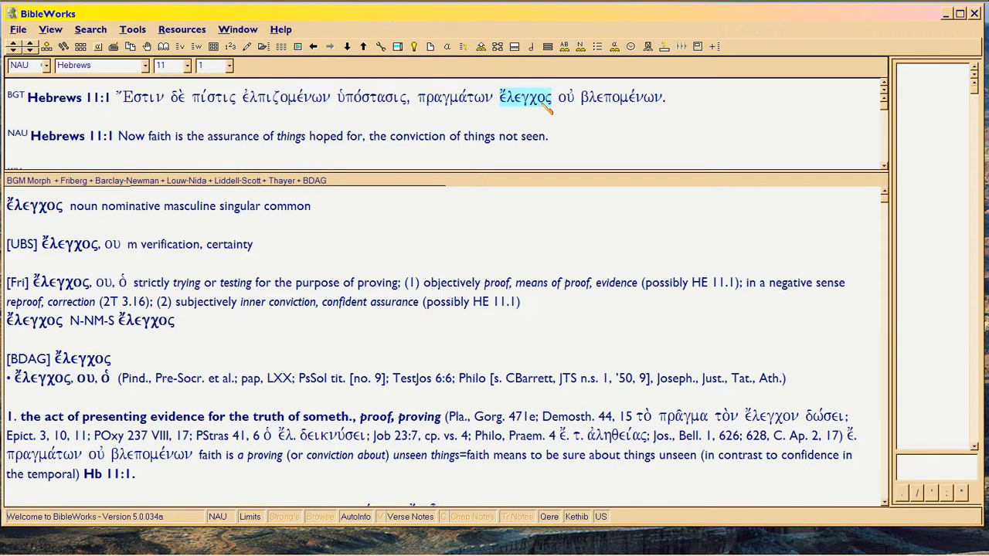
mouse_move(548, 98)
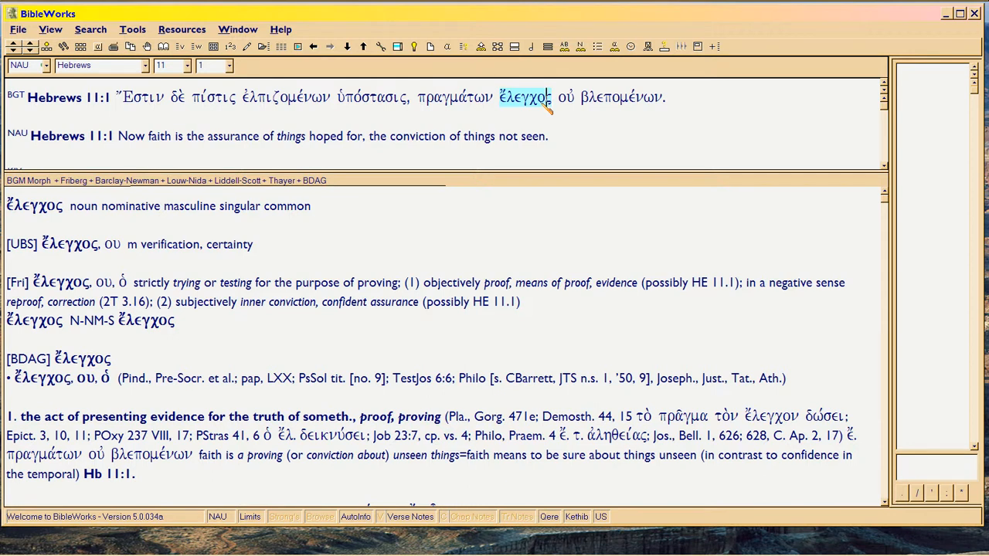
- Look up οὐ, βλεπομένων and ἔλεγχος in turn, ending on βλεπομένων's parsing and βλέπω entries
click(566, 95)
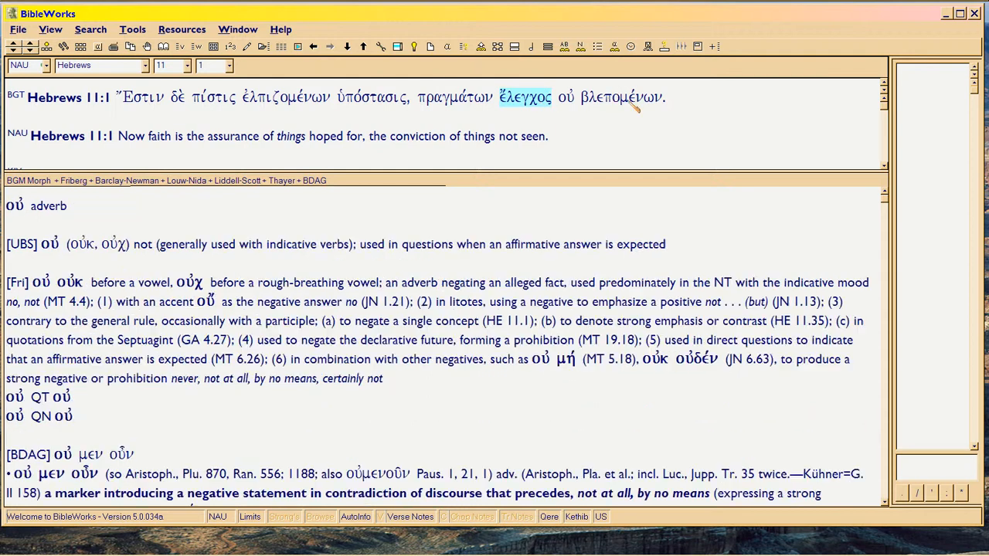
click(618, 98)
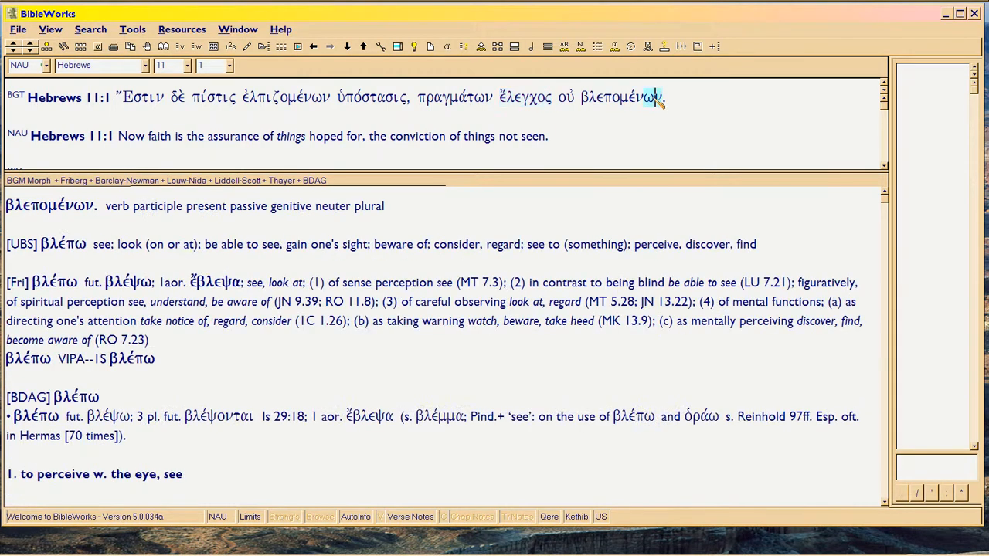
mouse_move(652, 105)
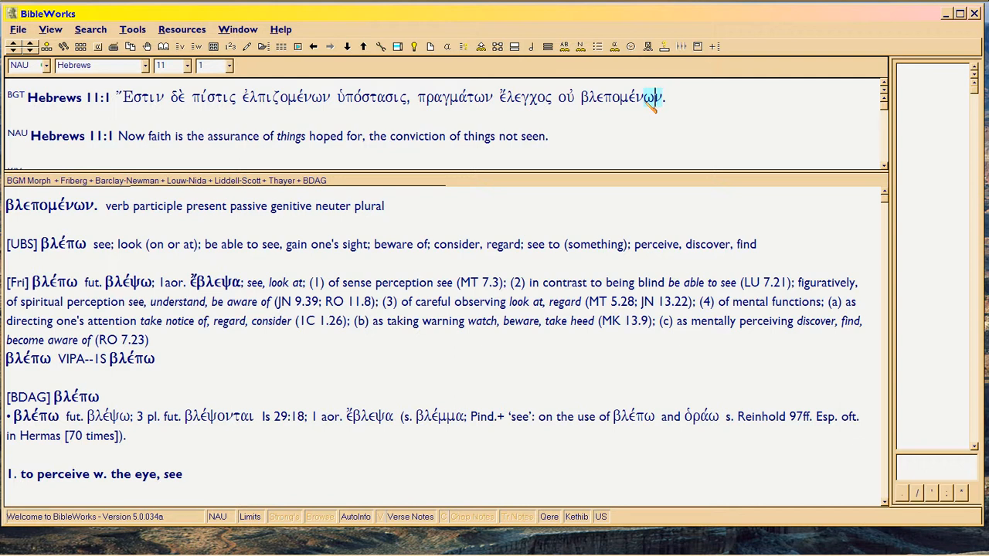
click(527, 97)
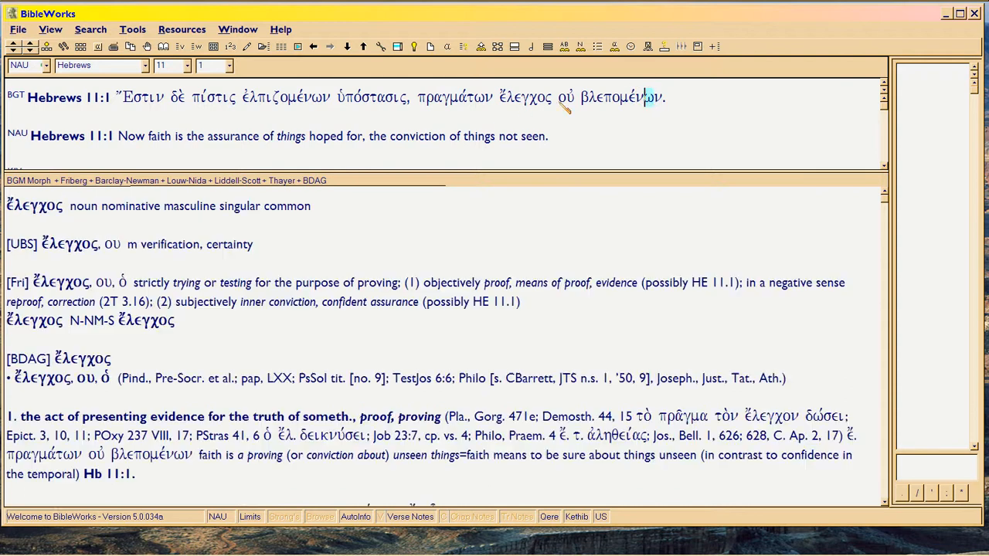
click(621, 96)
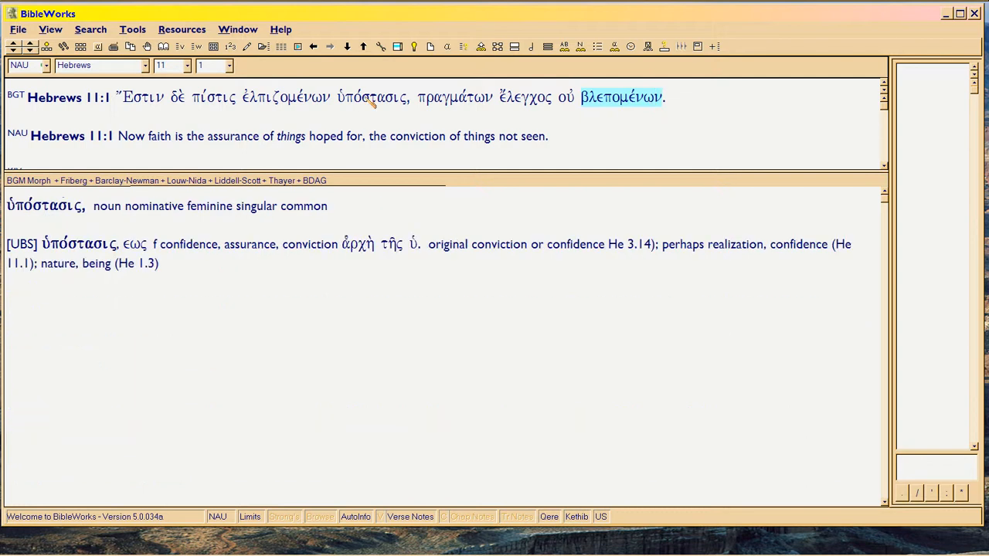
- Revisit ἐλπιζομένων, πίστις and ὑπόστασις at the start of the verse in the Analysis window
click(288, 96)
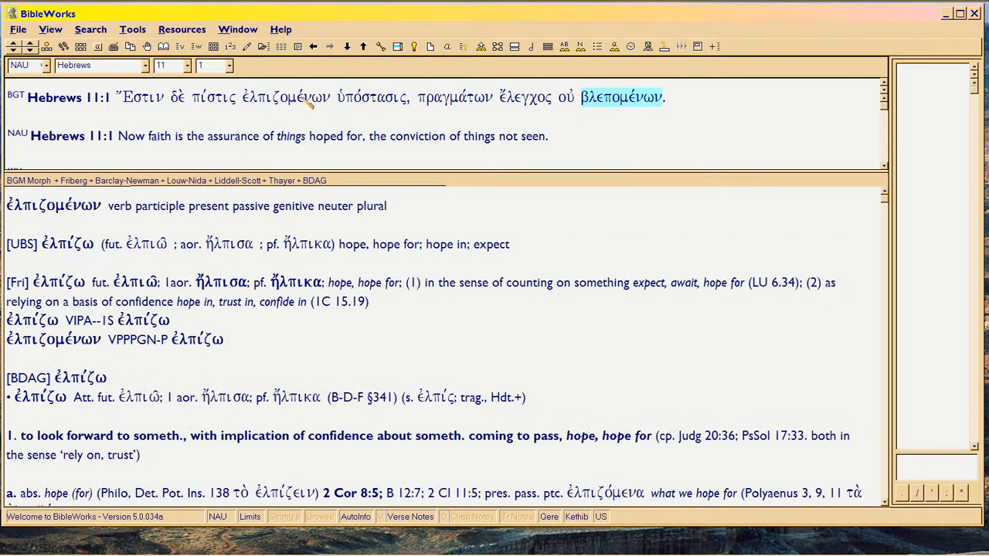
click(207, 97)
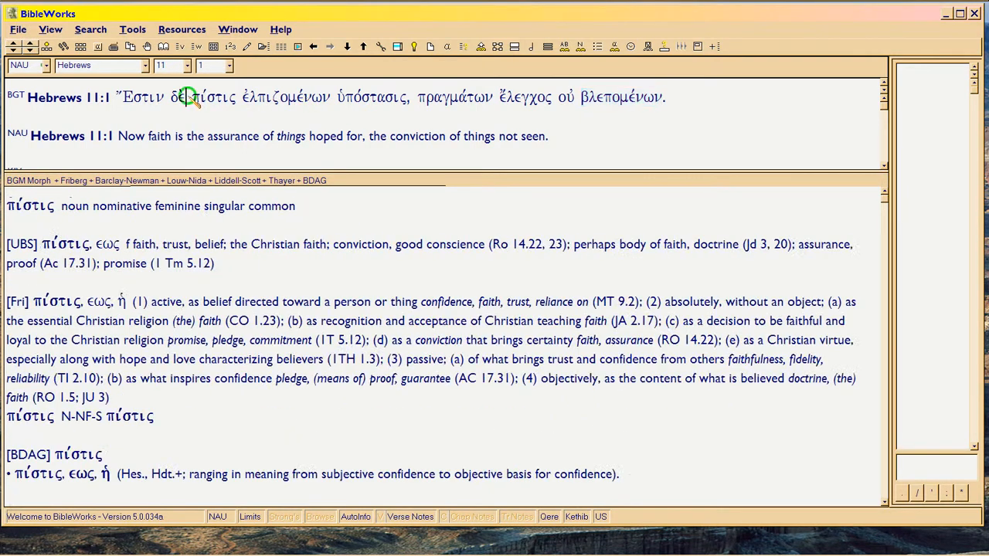
click(286, 96)
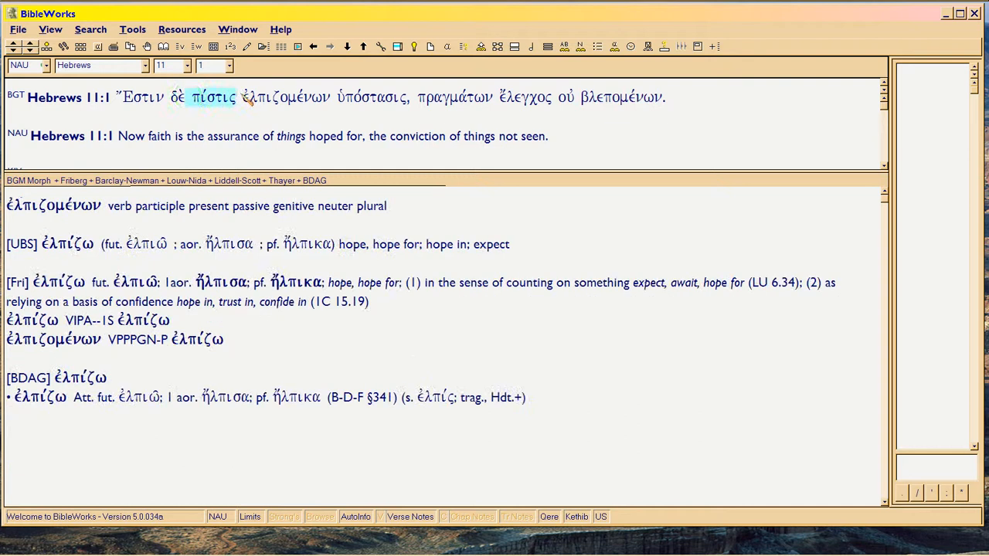
click(285, 97)
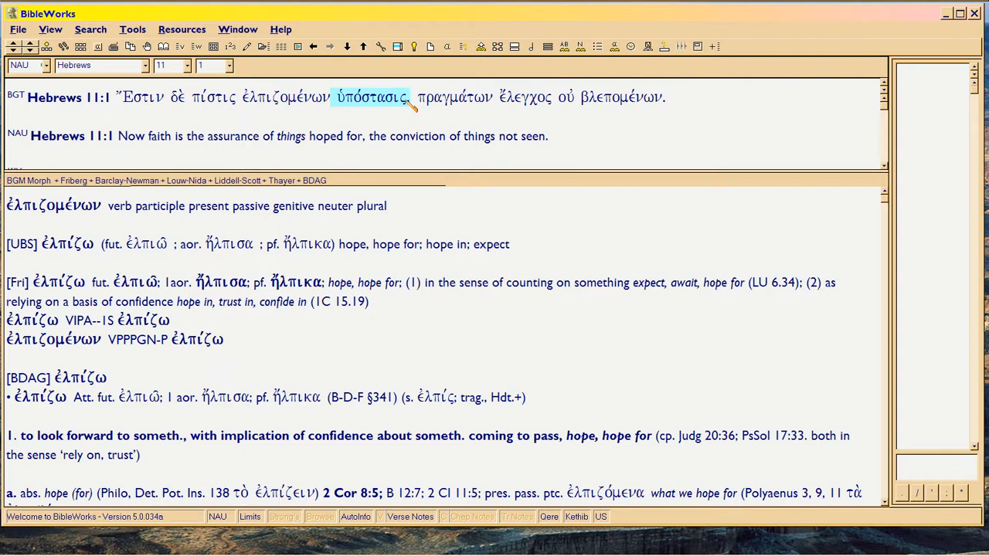
- Step through ὑπόστασις, πραγμάτων, ἔλεγχος and βλεπομένων, ending on the present passive participle parsing
click(374, 96)
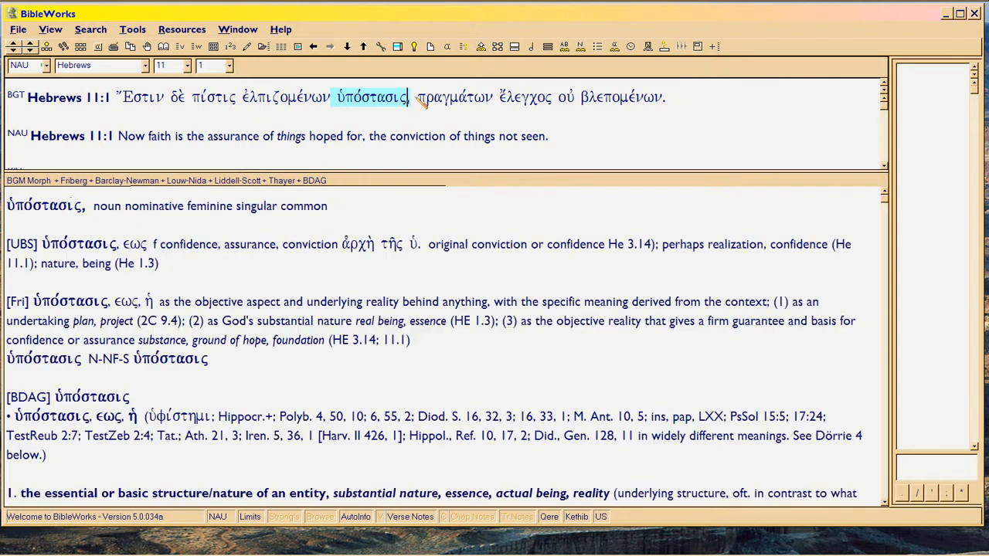
click(455, 96)
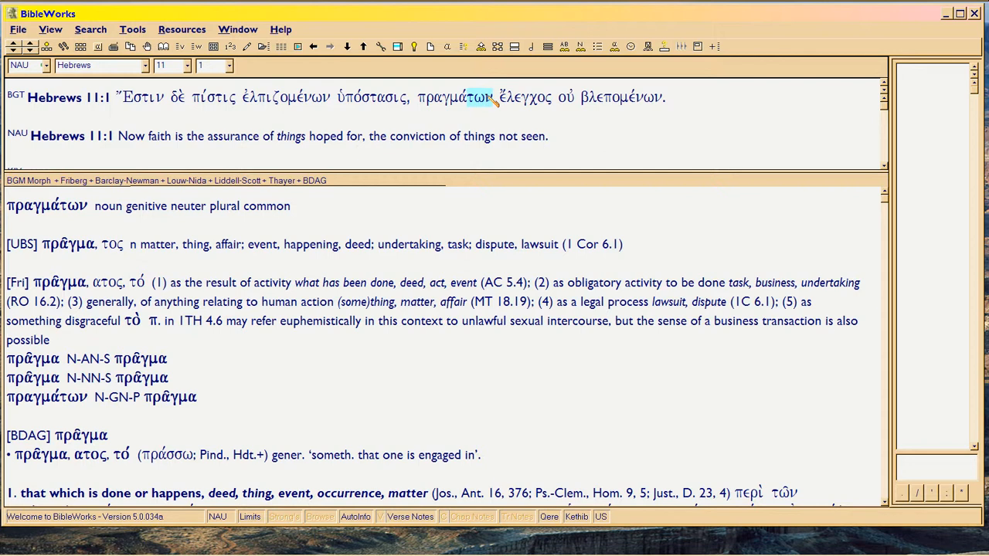
click(525, 96)
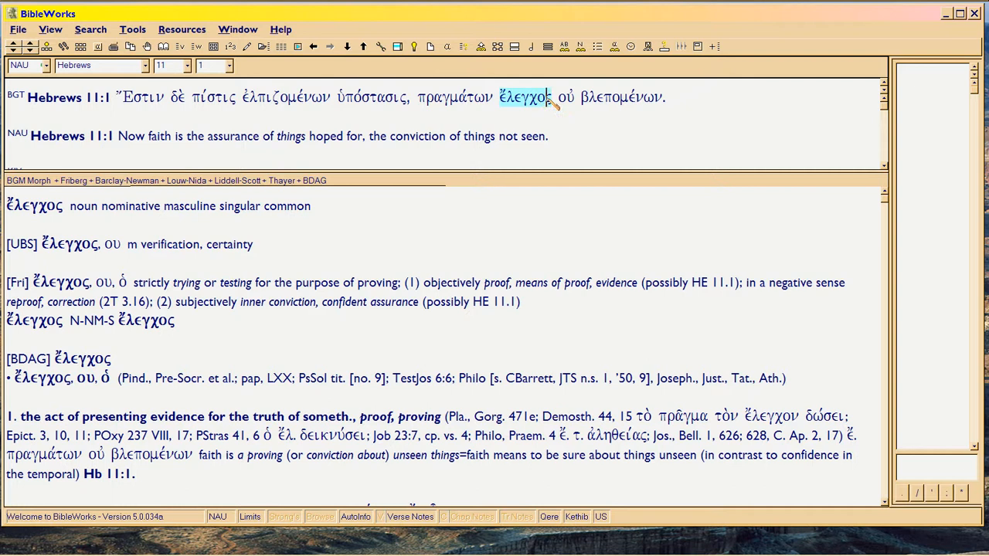
mouse_move(652, 116)
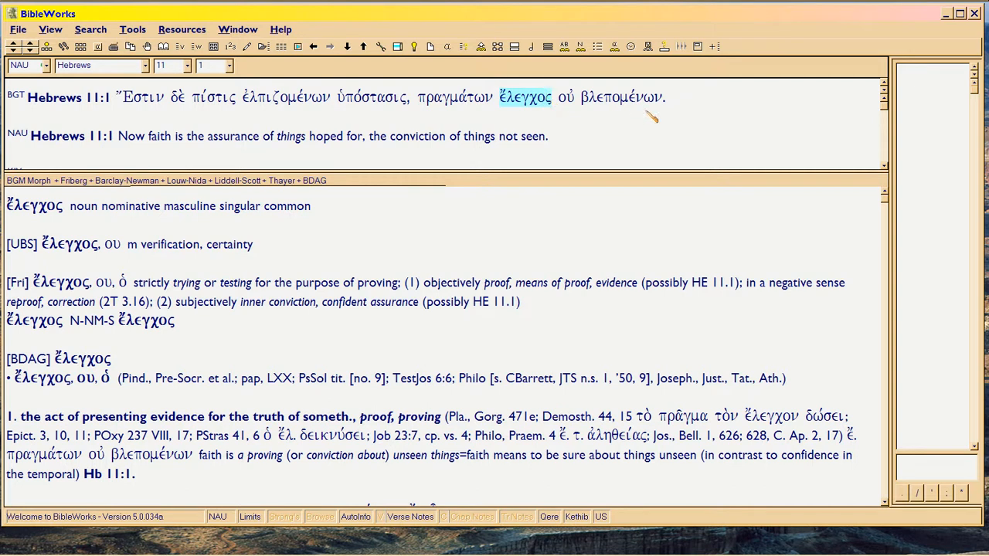
click(615, 97)
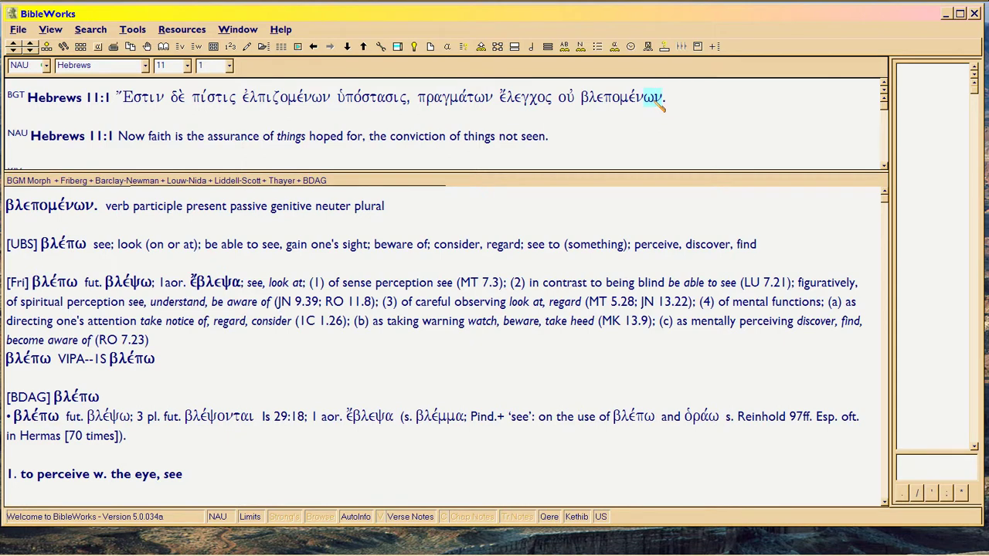
mouse_move(655, 102)
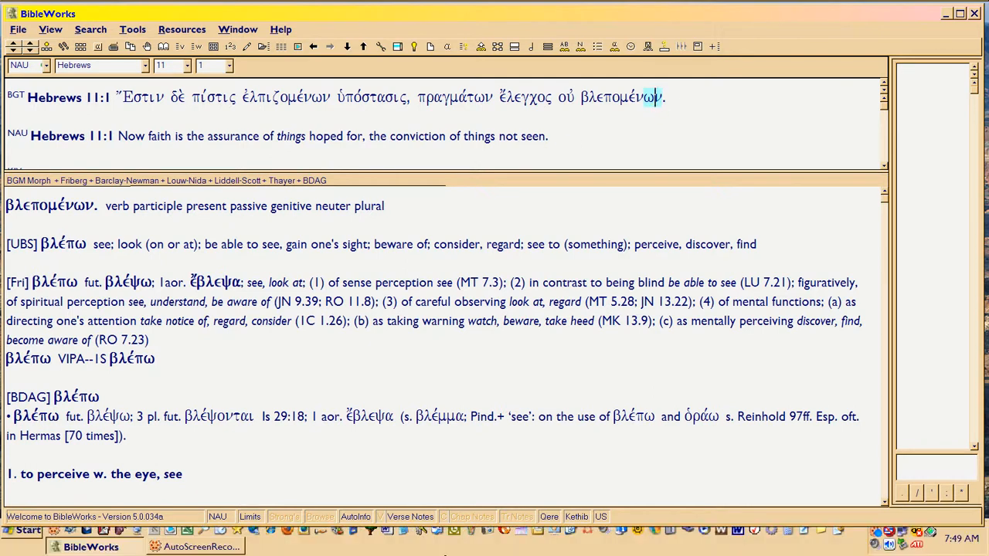
mouse_move(436, 265)
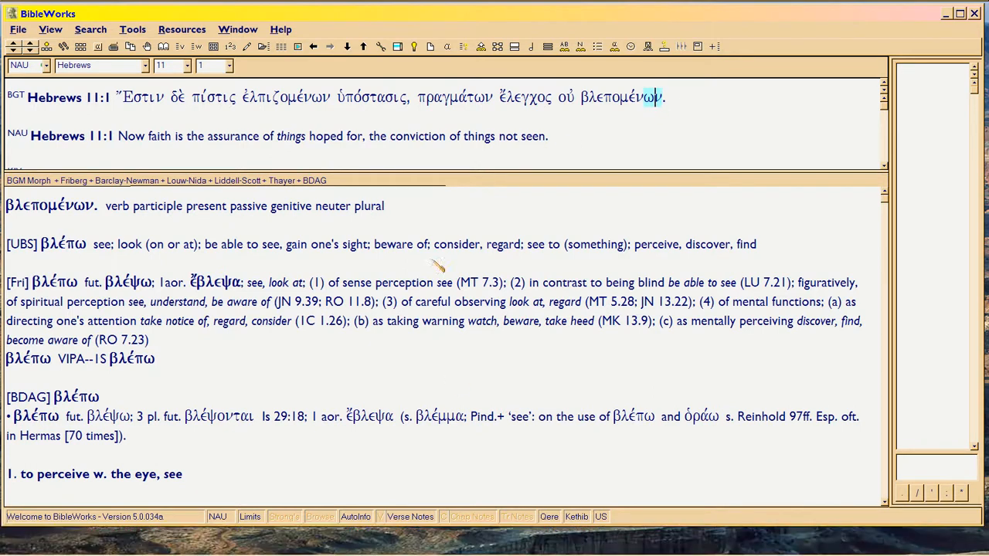